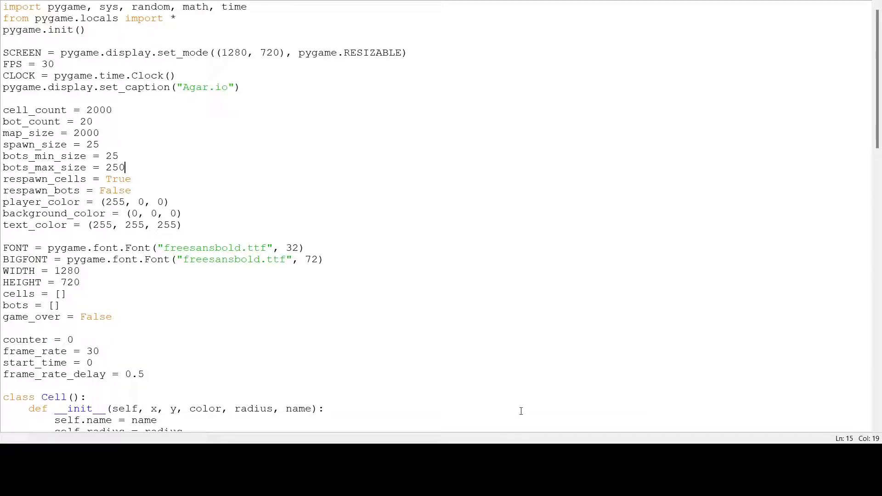
# - Replace wander's pass with a random.randint roll that occasionally picks a status
pyautogui.scroll(-3)
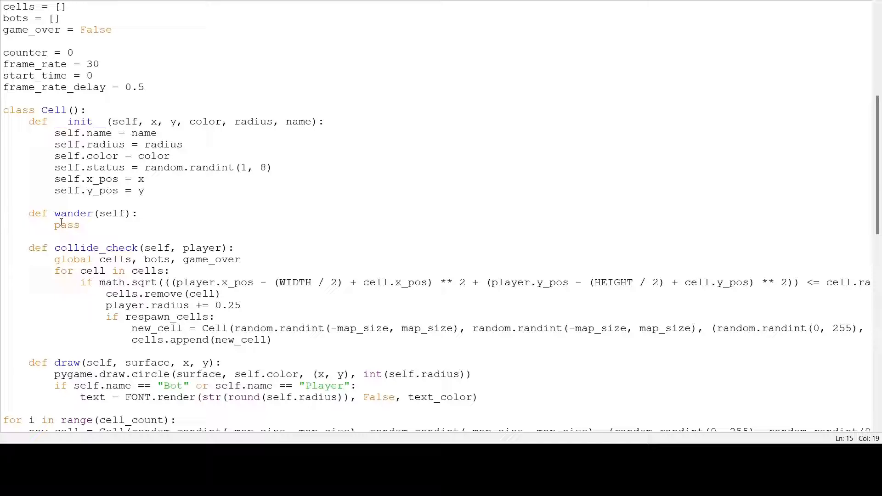
pyautogui.doubleClick(67, 224)
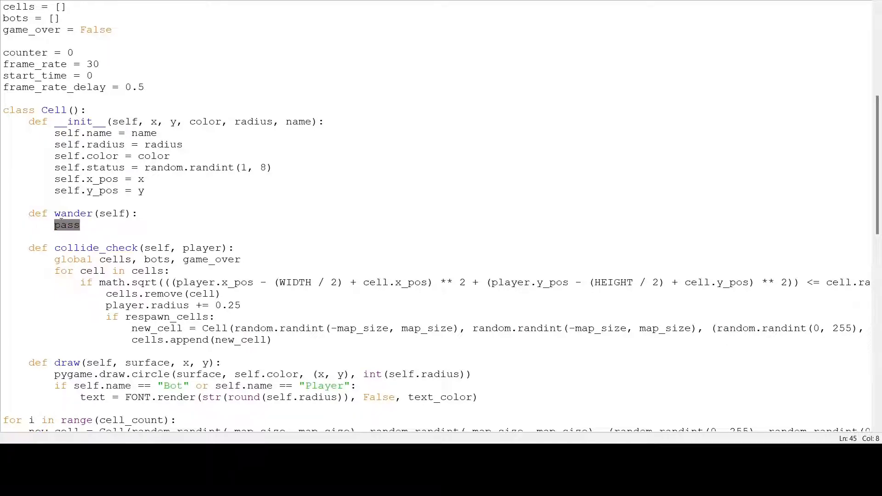
pyautogui.write('randomize =')
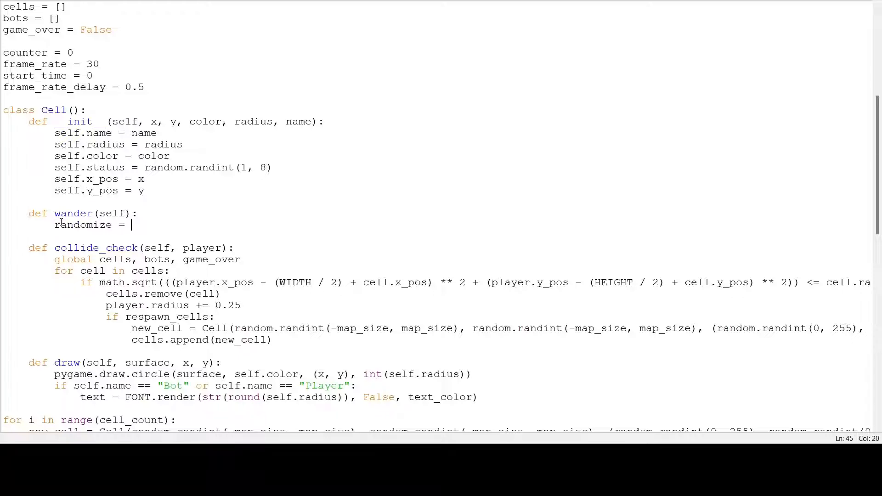
pyautogui.write('random.randint(')
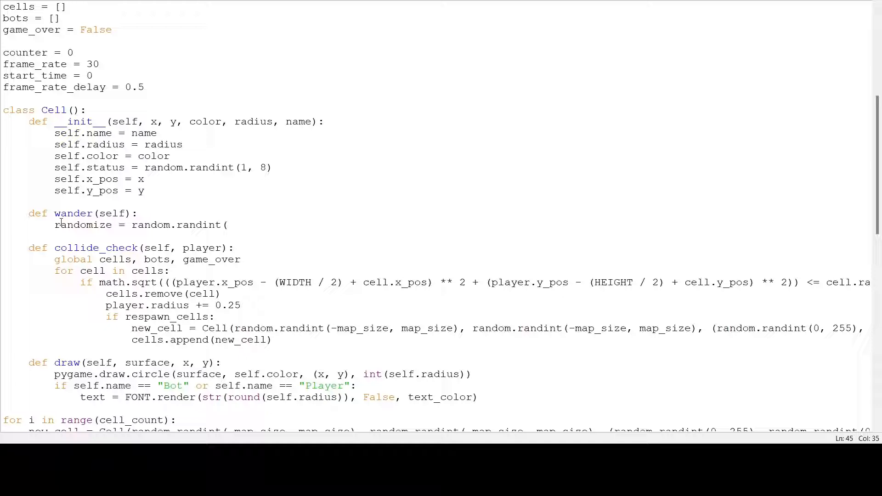
pyautogui.write('1, round(self.radius')
pyautogui.write('if')
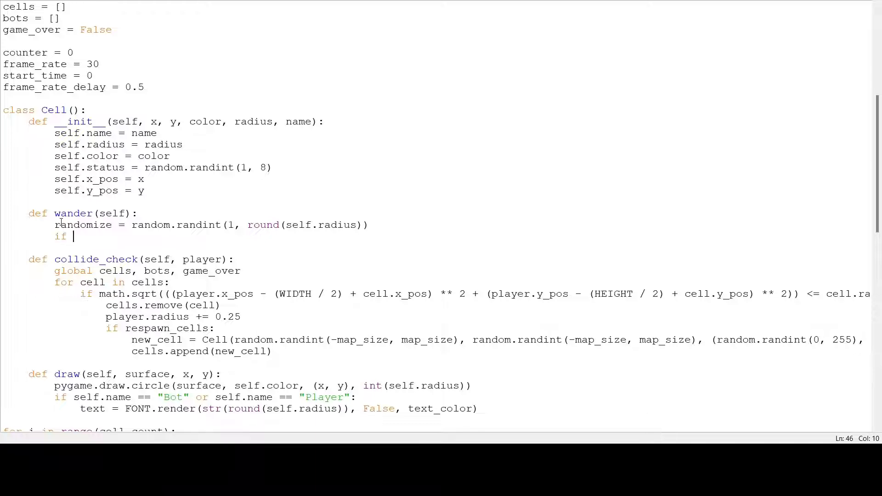
pyautogui.write('randomize == 1:')
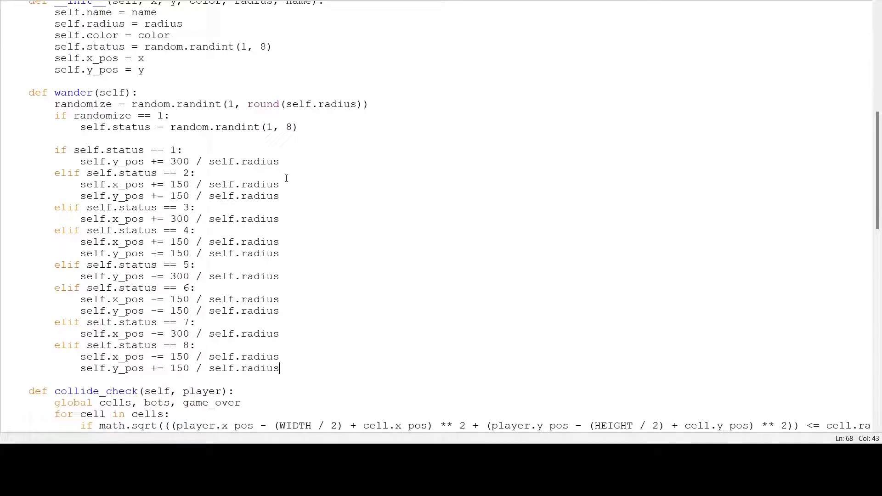
pyautogui.moveTo(189, 195)
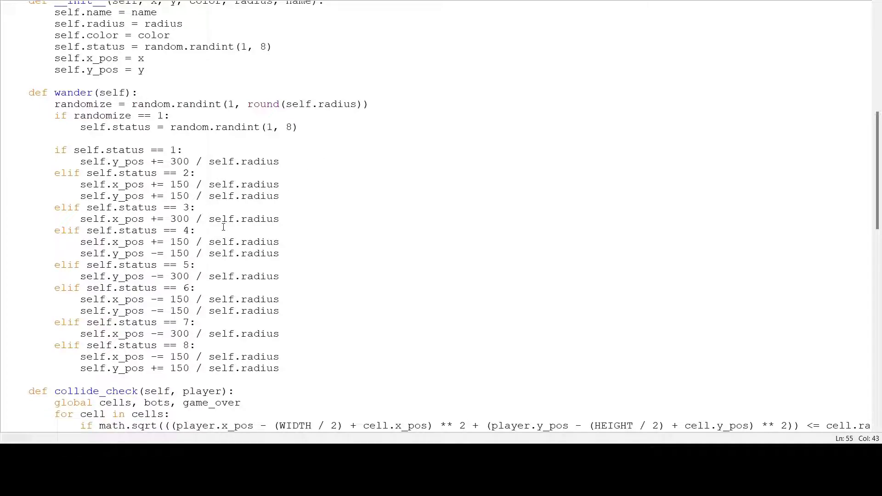
# - Write the if/elif blocks shifting x_pos and y_pos for statuses 1-8
pyautogui.click(278, 254)
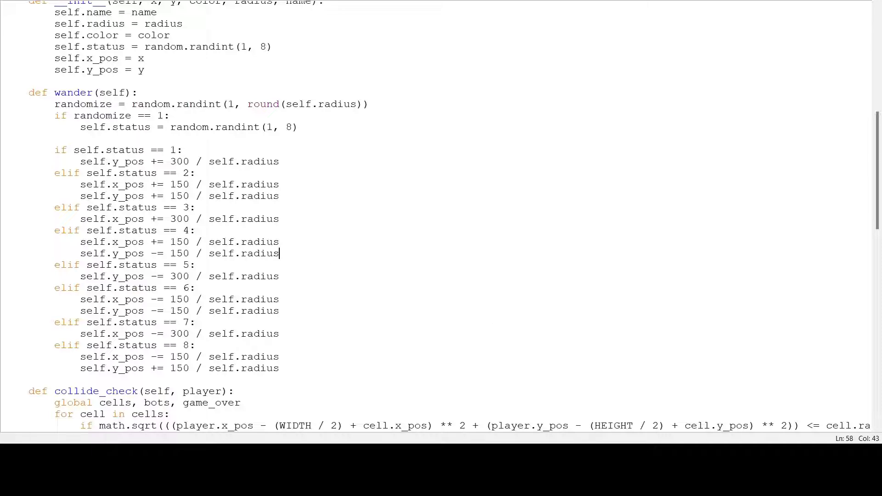
pyautogui.scroll(-3)
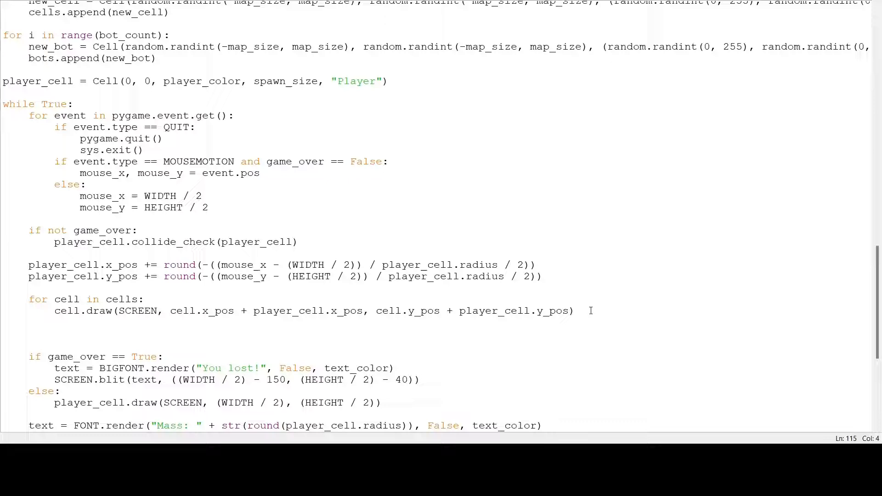
# - Loop over bots in the main game loop and call bot.wander() on each
pyautogui.write('for bot in bots:')
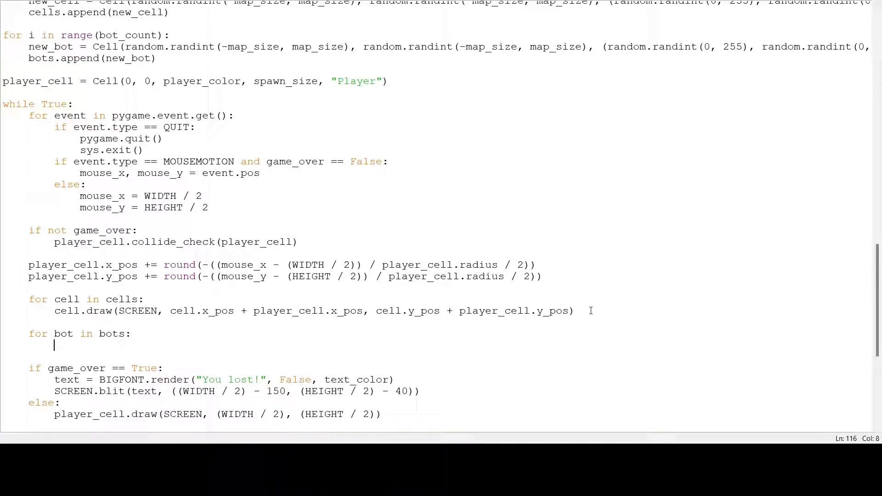
pyautogui.write('bot.wand')
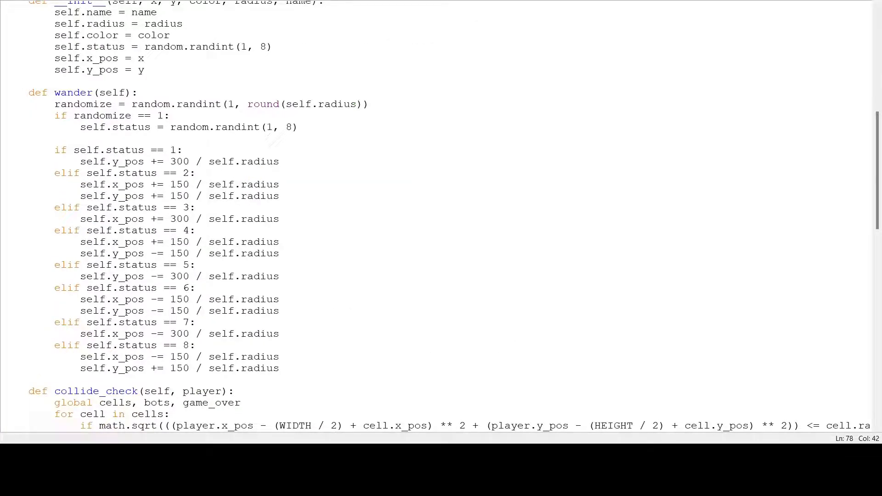
# - Loop over bot_count creating a Cell at random ±map_size positions with random 0-255 colour
pyautogui.scroll(-3)
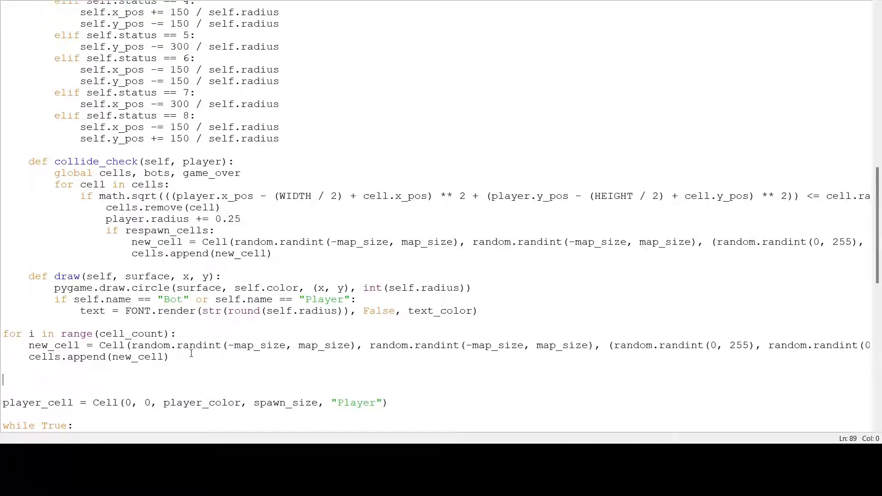
pyautogui.write('for i in range(')
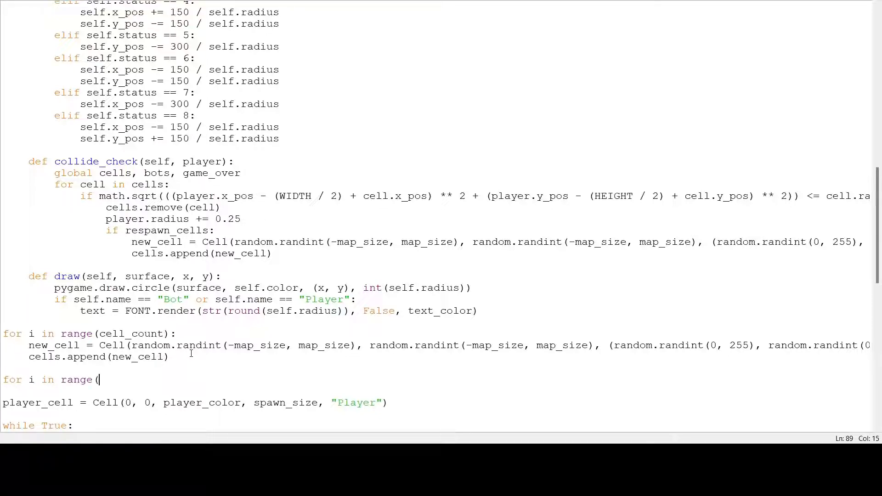
pyautogui.write('bot_count):')
pyautogui.write('new_bot')
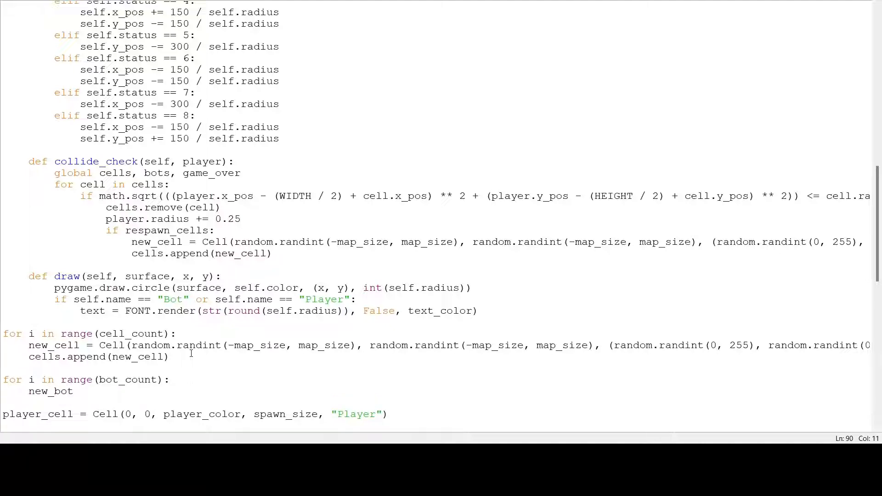
pyautogui.write('= Cell(random.r')
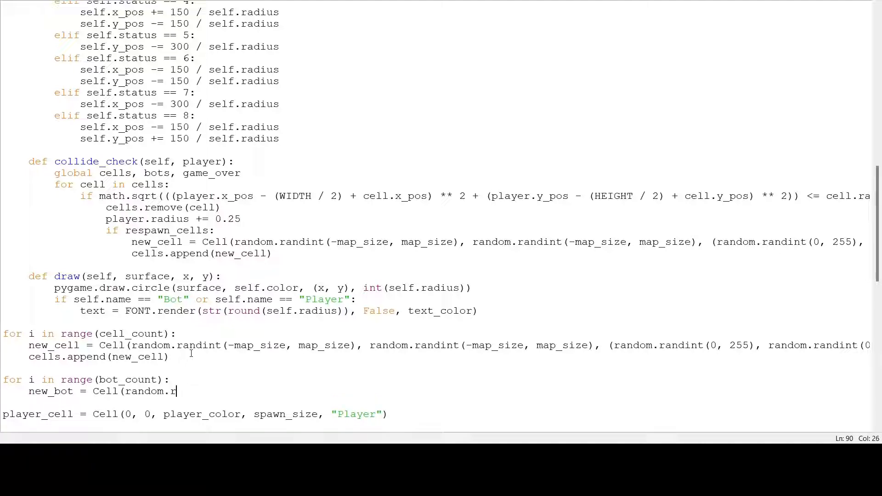
pyautogui.write('andint(-map')
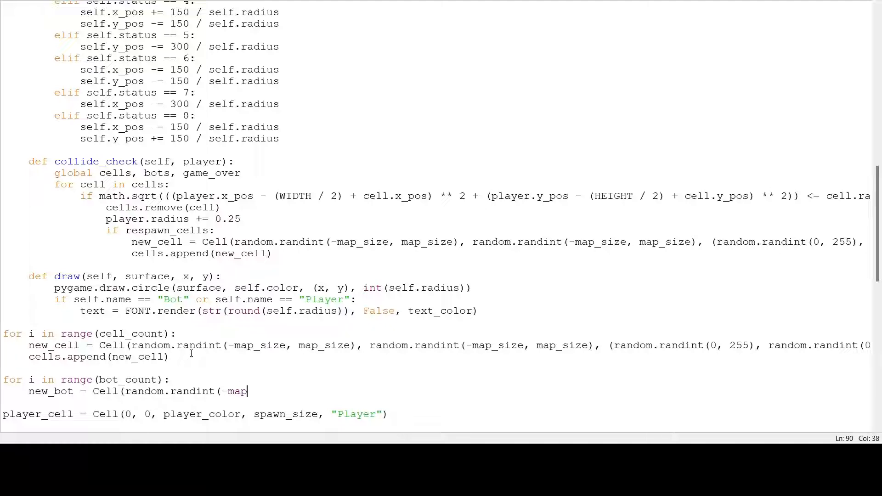
pyautogui.write('_size, map_si')
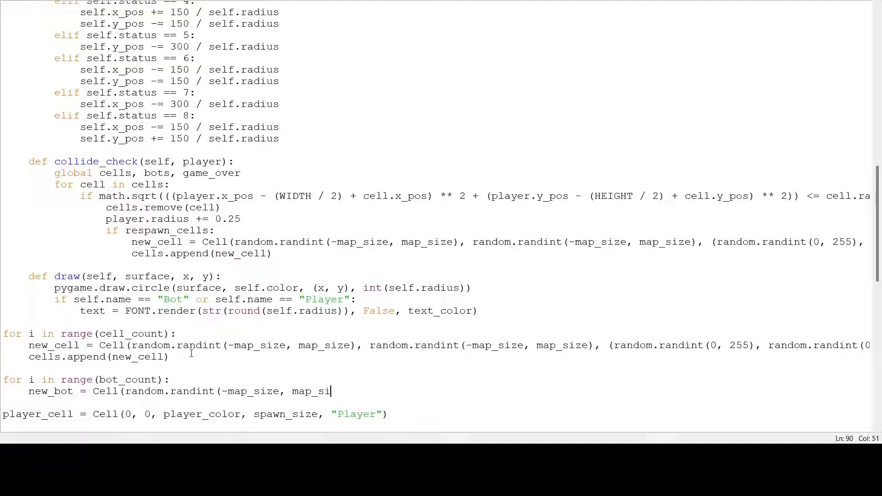
pyautogui.write('ze), random.rand')
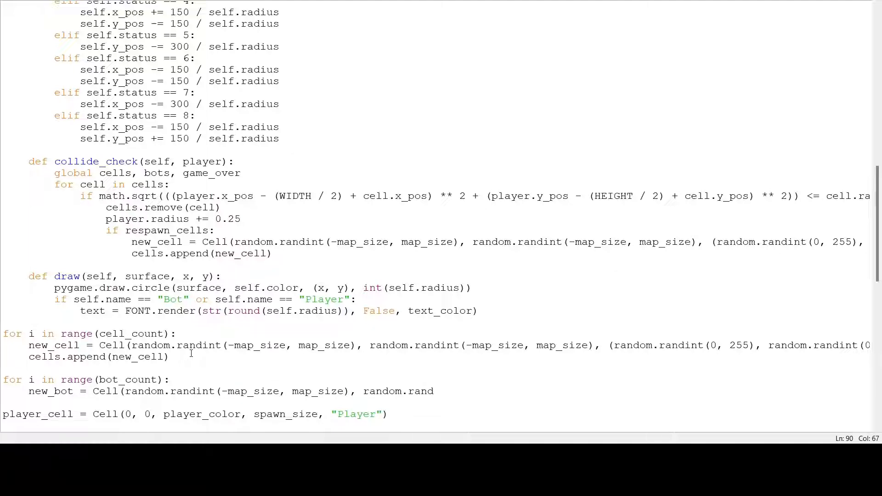
pyautogui.write('int(')
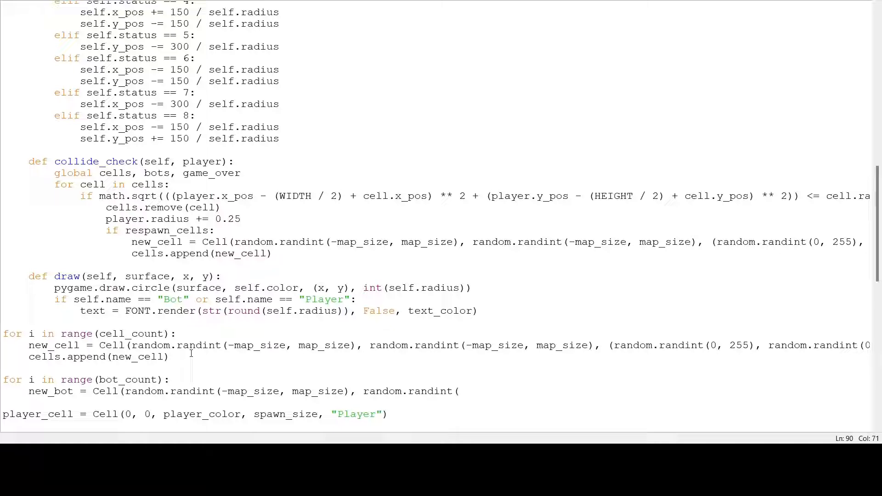
pyautogui.write('-map_')
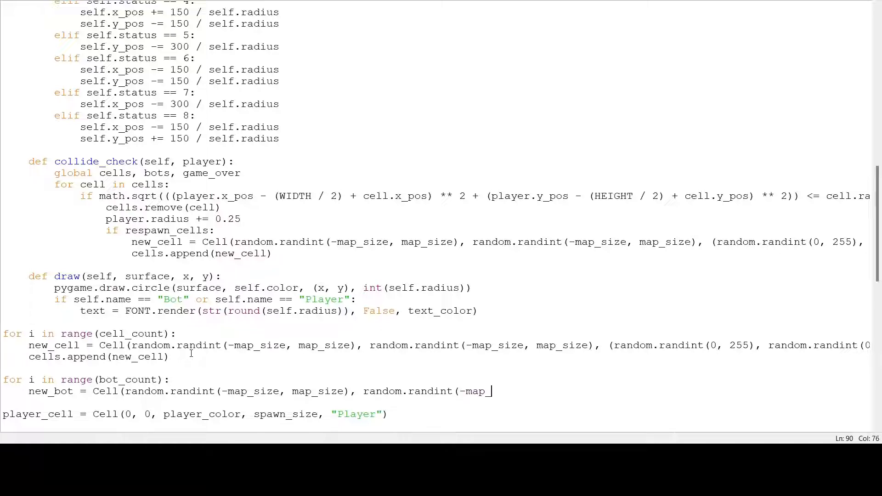
pyautogui.write('size, map_si')
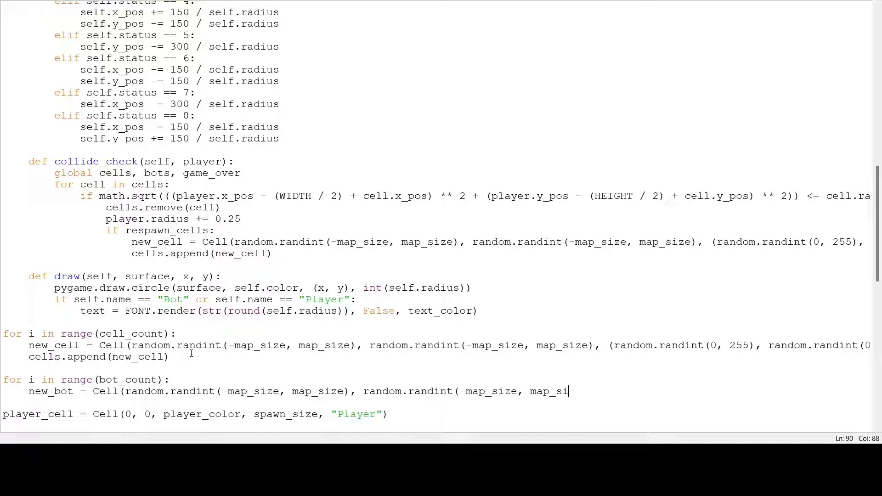
pyautogui.write('ze),')
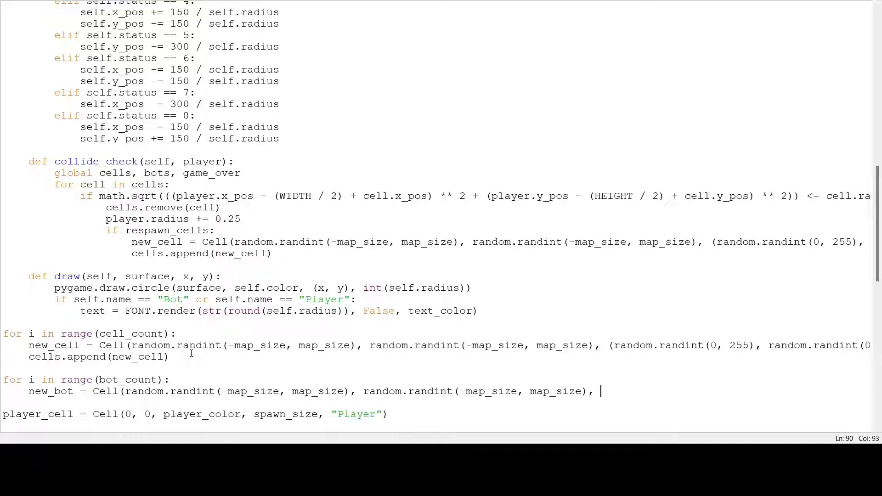
pyautogui.write('(random.randint')
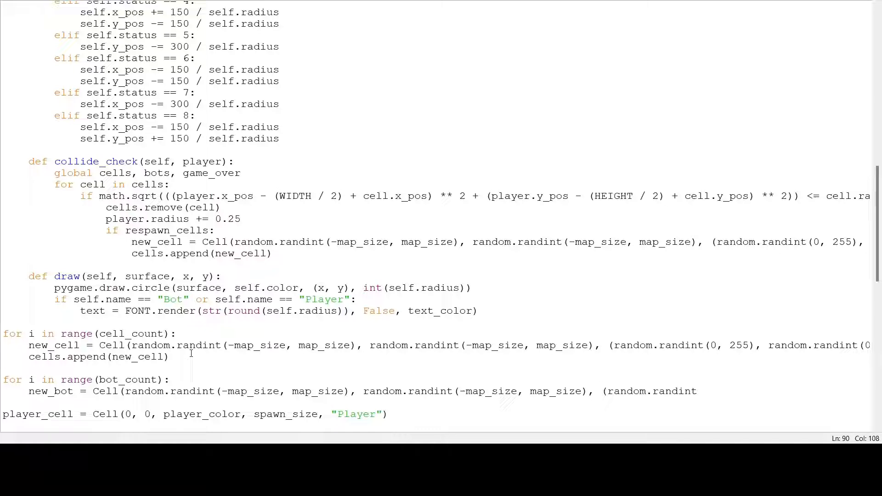
pyautogui.write('(0, 255')
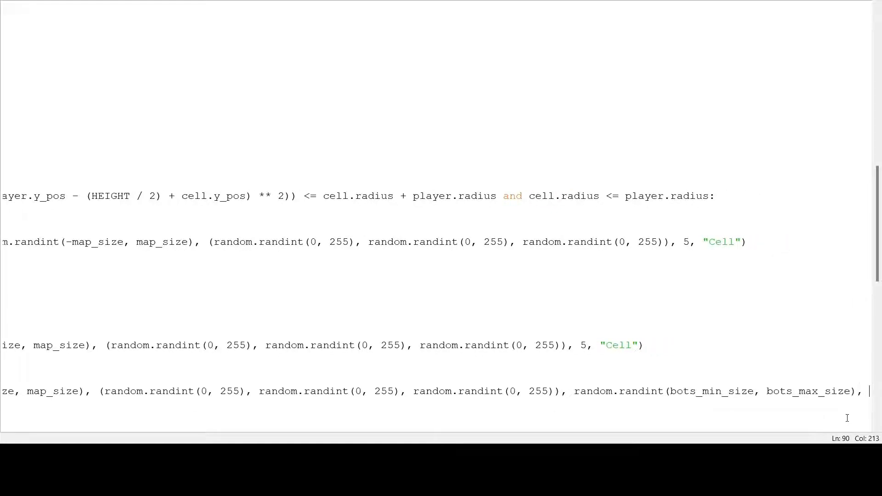
# - Name the new cell 'Bot' and append new_bot to the bots list
pyautogui.write('Bot')
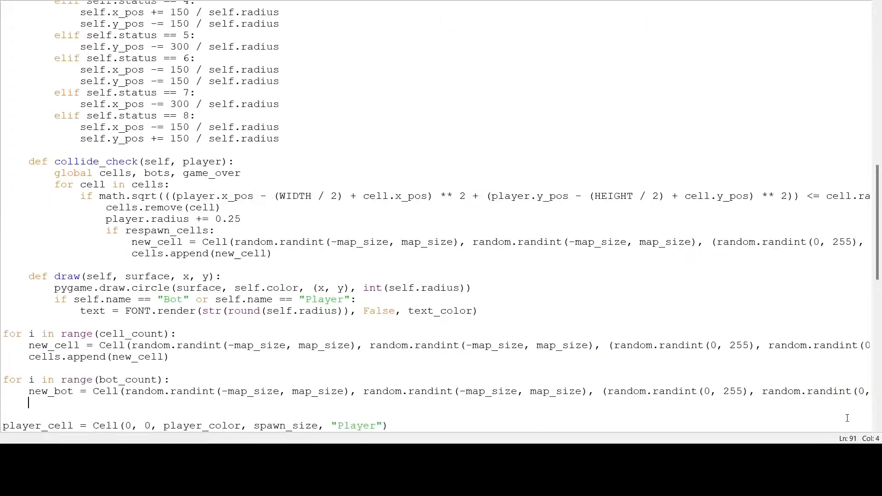
pyautogui.scroll(-3)
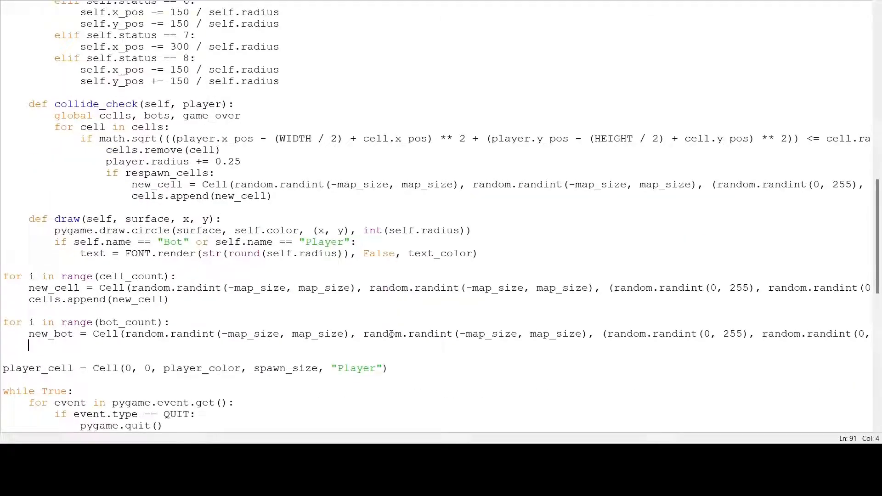
pyautogui.write('boty')
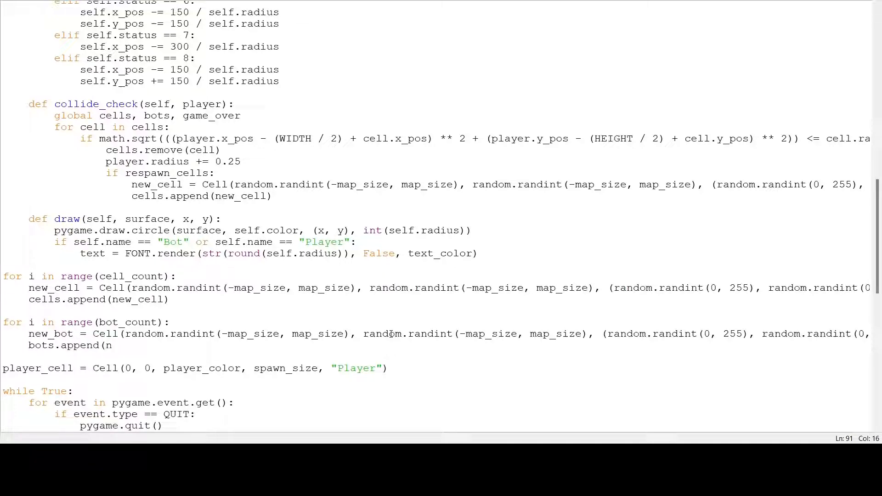
pyautogui.write('ew_bot)')
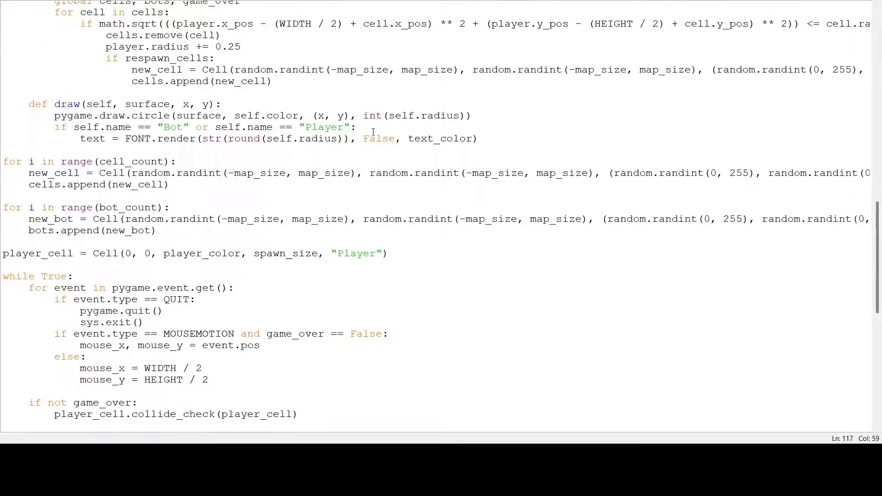
# - Blit the rendered size label at (x - 17.5, y - 12.5) in the draw method
pyautogui.press('enter')
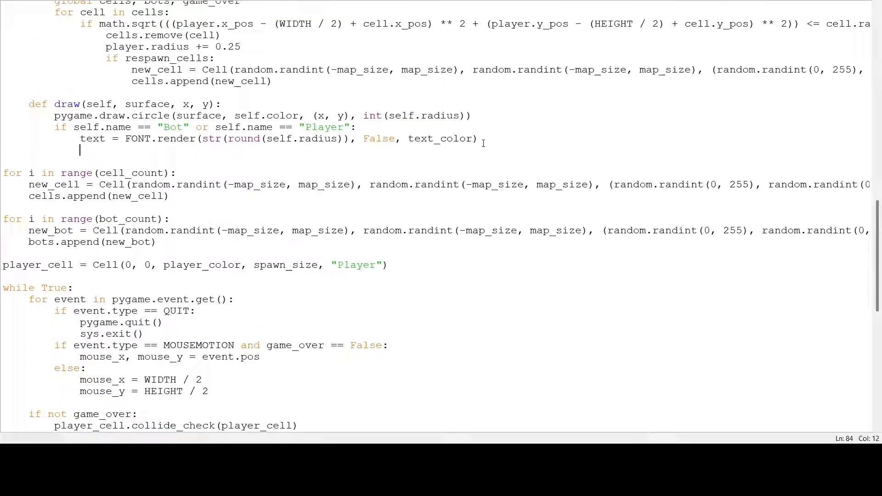
pyautogui.write('SCREEN')
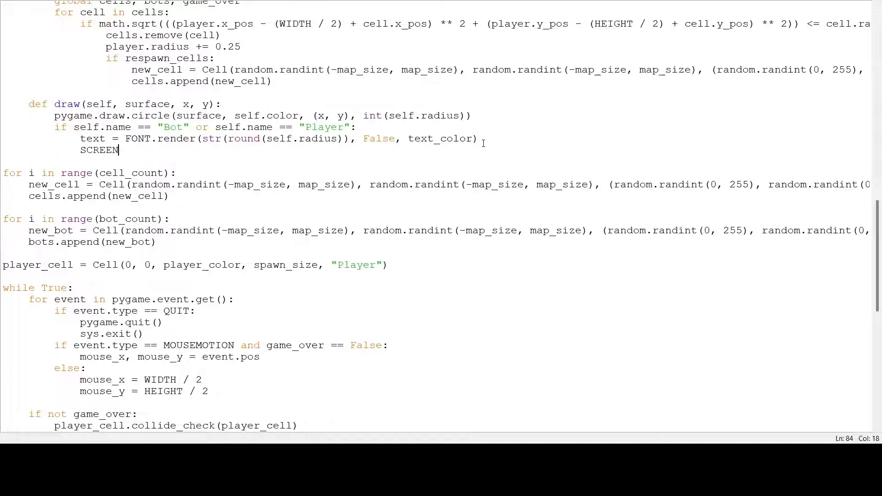
pyautogui.write('.blit')
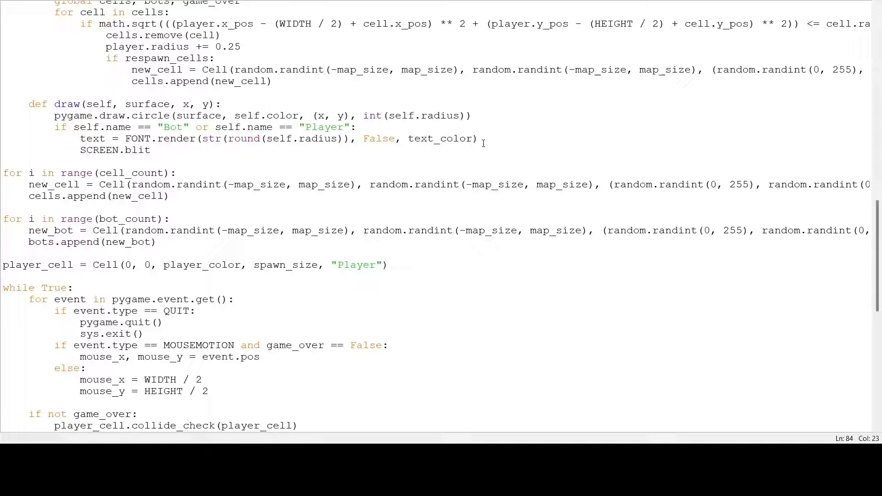
pyautogui.write('(text,')
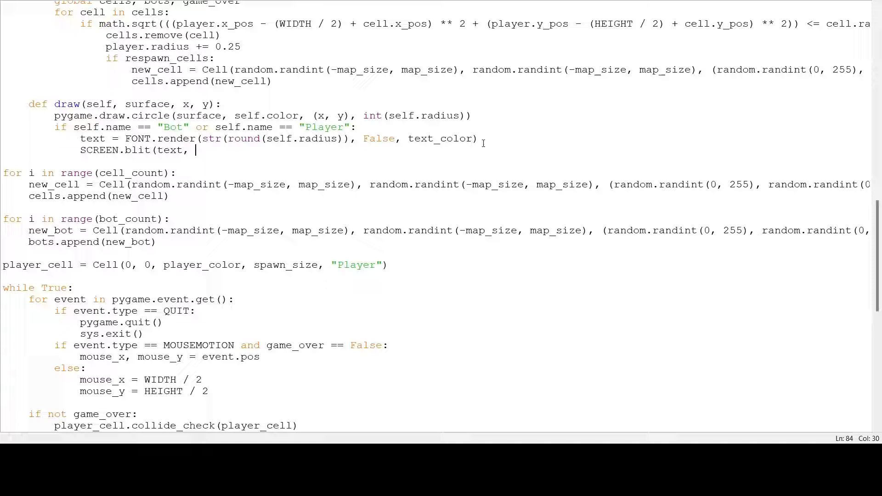
pyautogui.write('(')
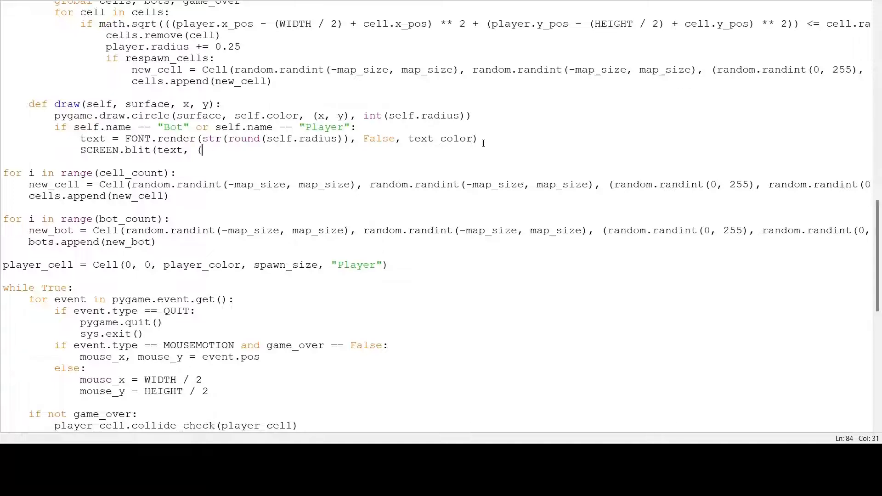
pyautogui.write('x - 17.5')
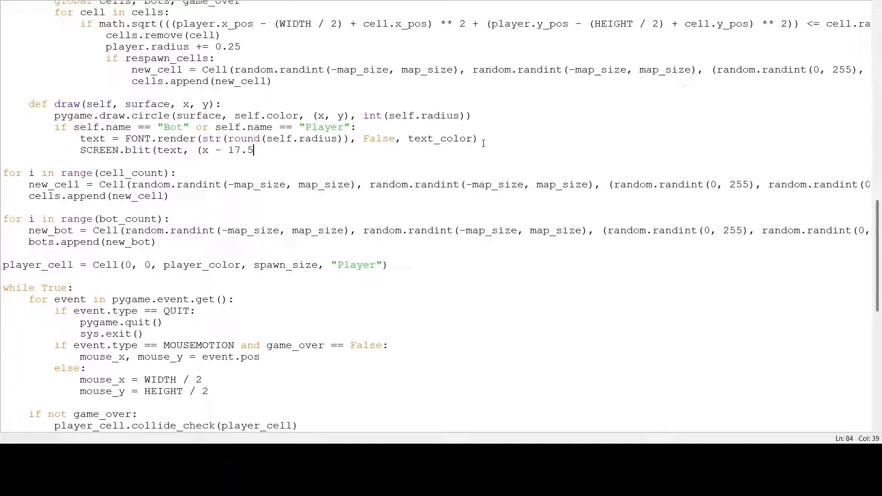
pyautogui.write(',')
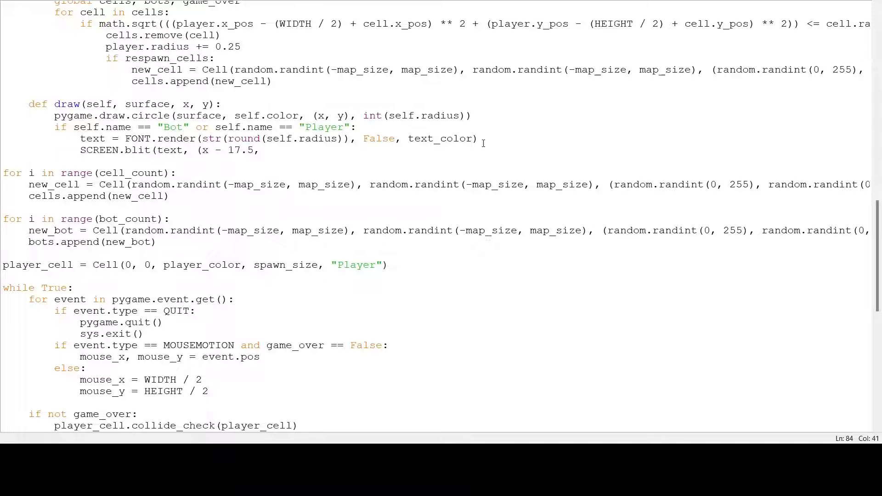
pyautogui.write('y - 12.5')
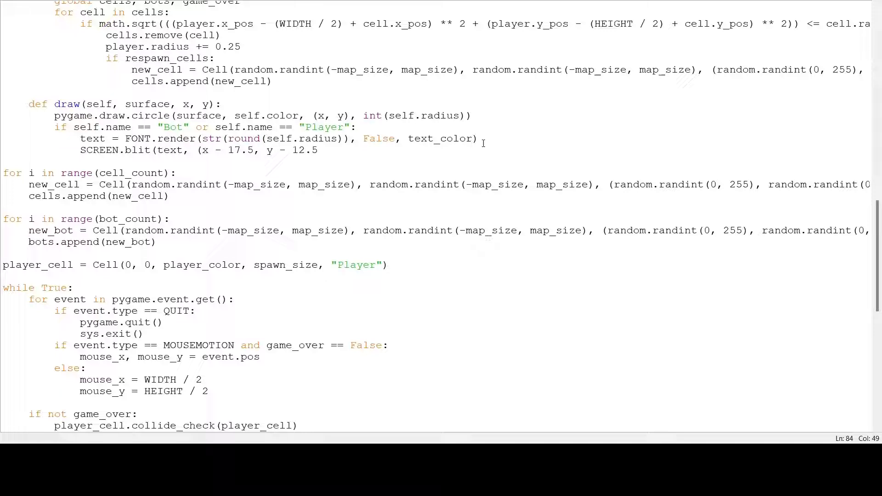
pyautogui.write('))')
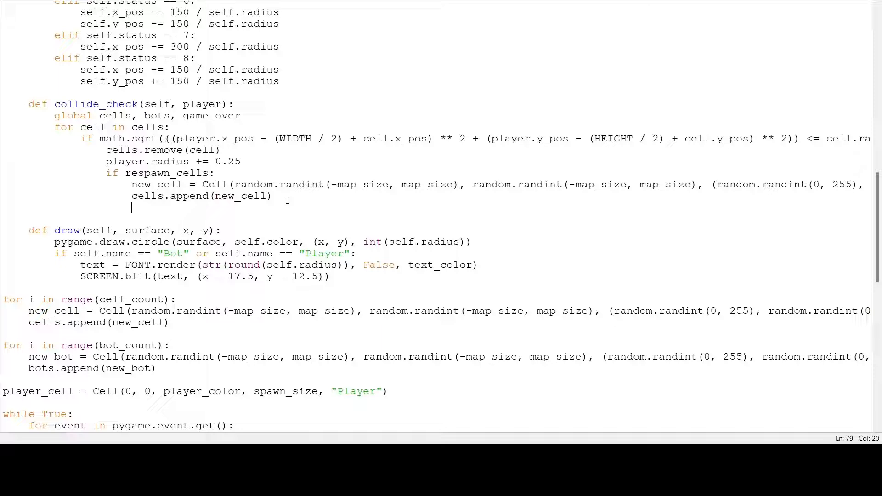
# - Loop over bots in collide_check and require the player to be 1.1 times the bot's size
pyautogui.write('for')
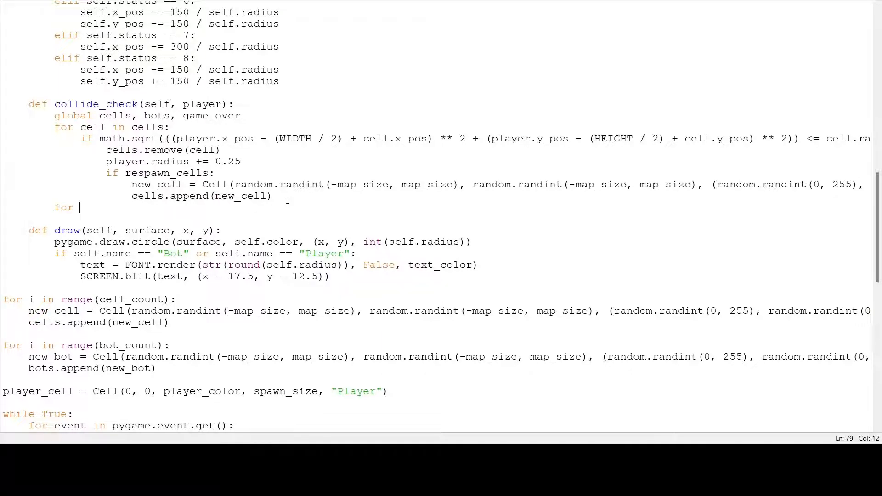
pyautogui.write('bot in bot')
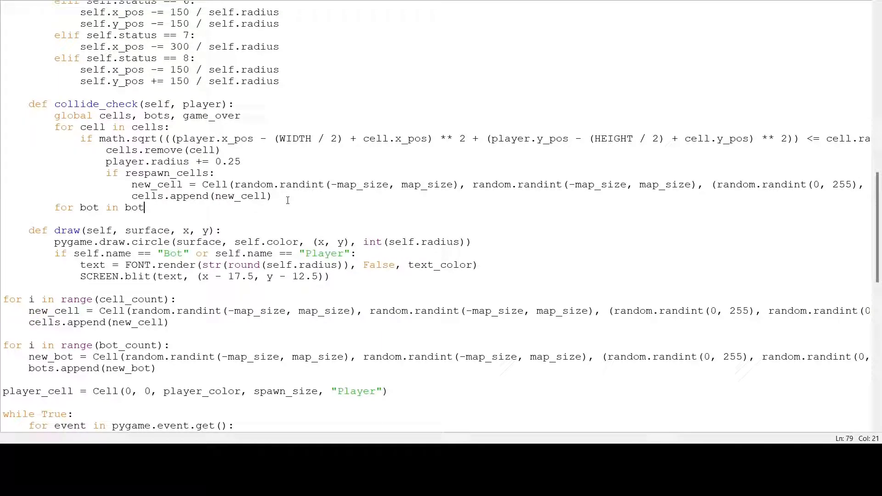
pyautogui.write('s:')
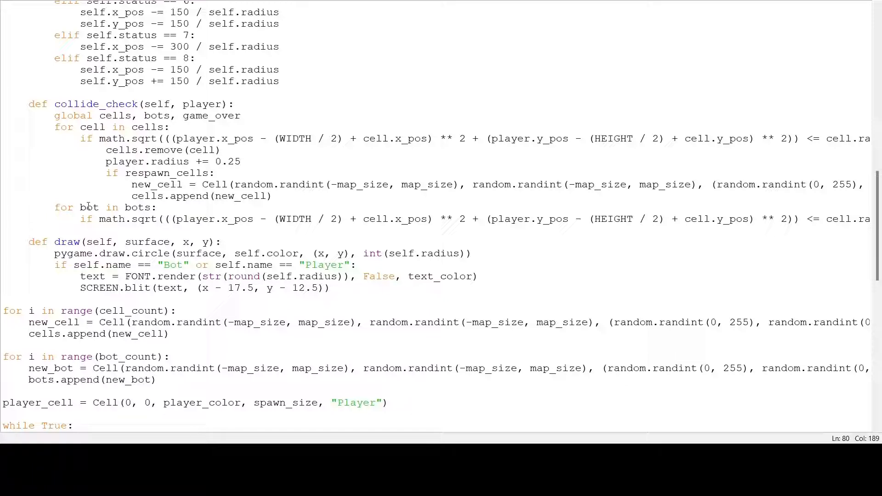
pyautogui.doubleClick(88, 207)
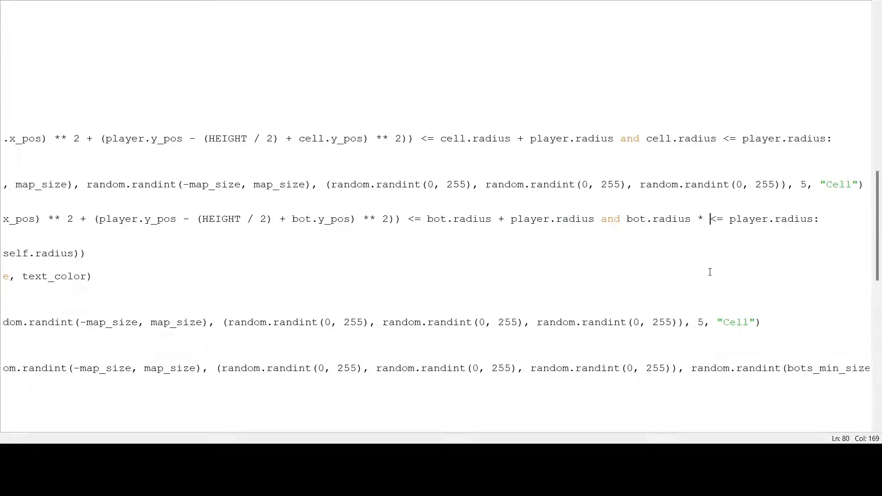
pyautogui.write('1.1')
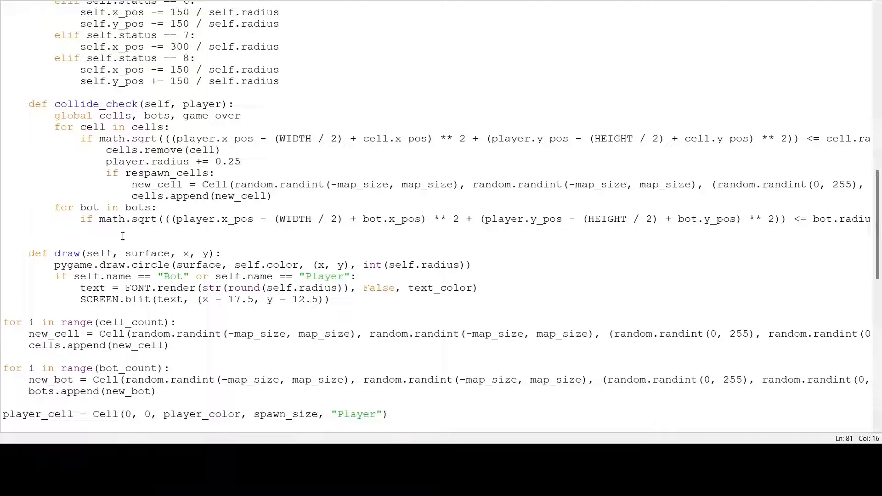
# - Compute bot_area and player_area from pi * radius**2 and sum them into new_area
pyautogui.write('bot')
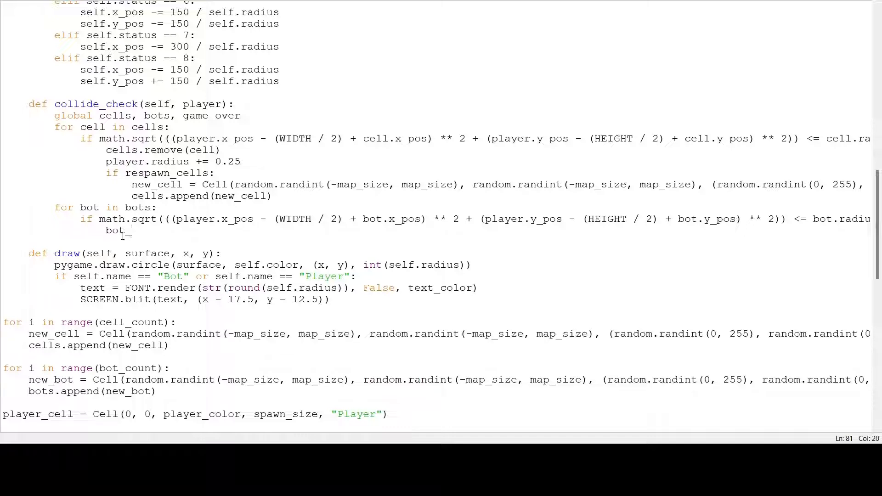
pyautogui.write('_area = math')
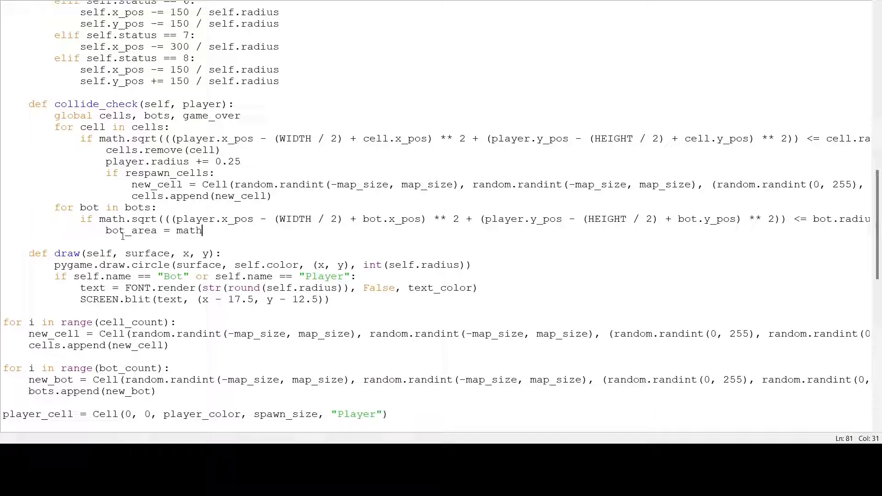
pyautogui.write('.pi *')
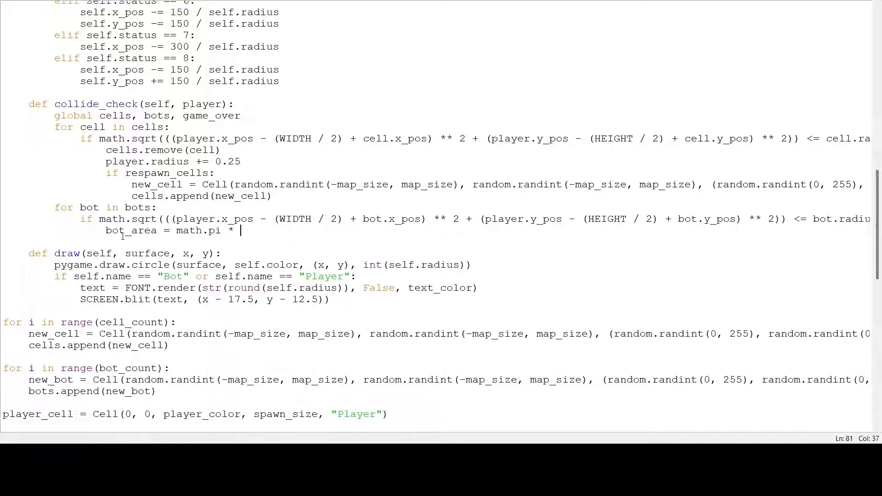
pyautogui.write('(bot.radi')
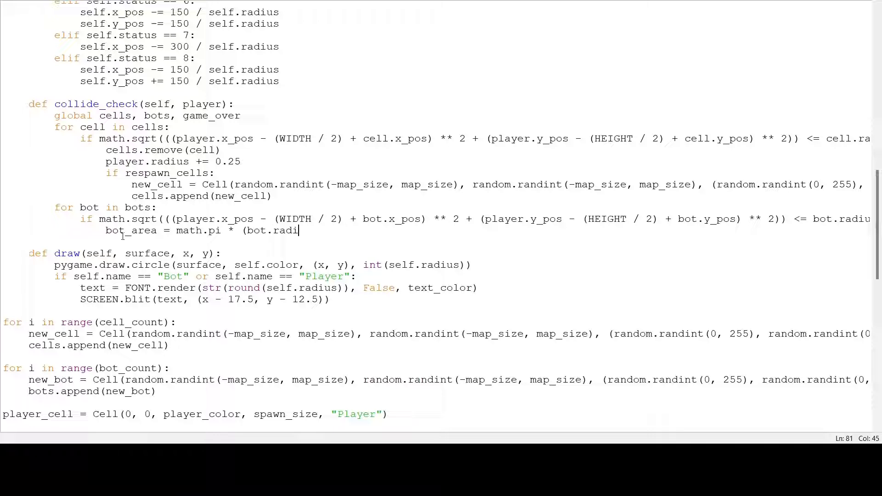
pyautogui.write('us ** 2)')
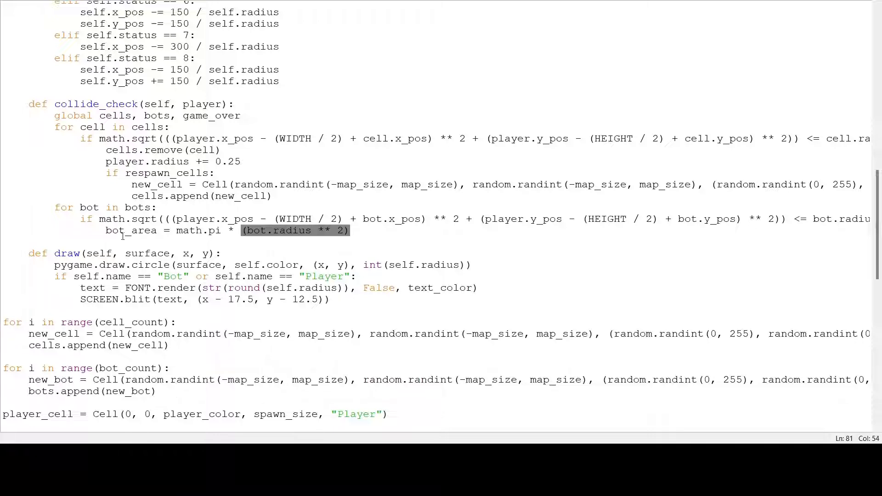
pyautogui.write('player_area = math.pi')
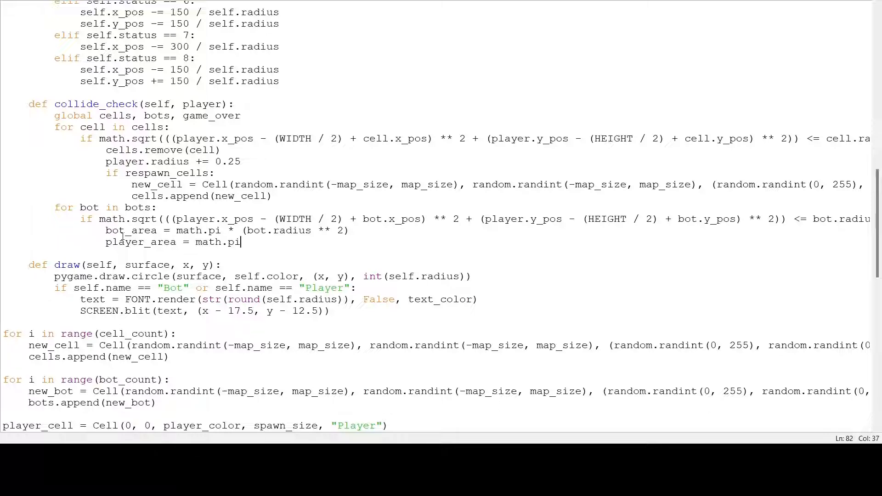
pyautogui.write('* (player.radius ** 2')
pyautogui.write('new_area = b')
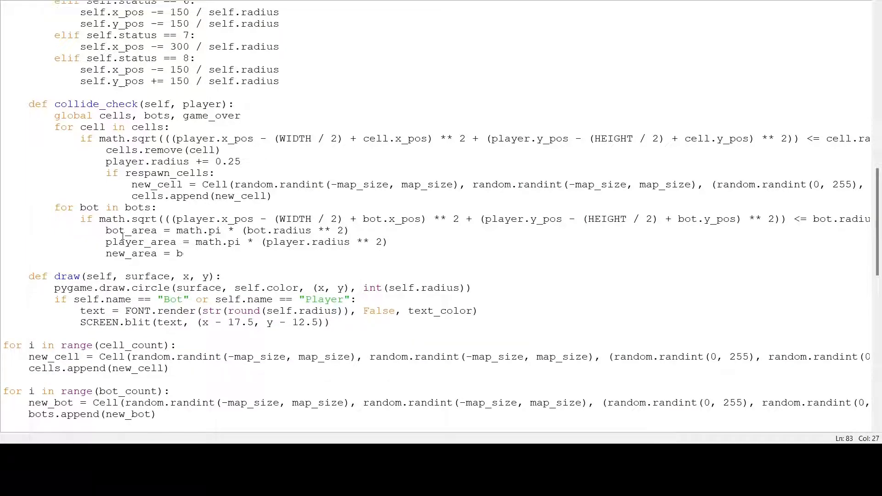
pyautogui.write('ot_area +')
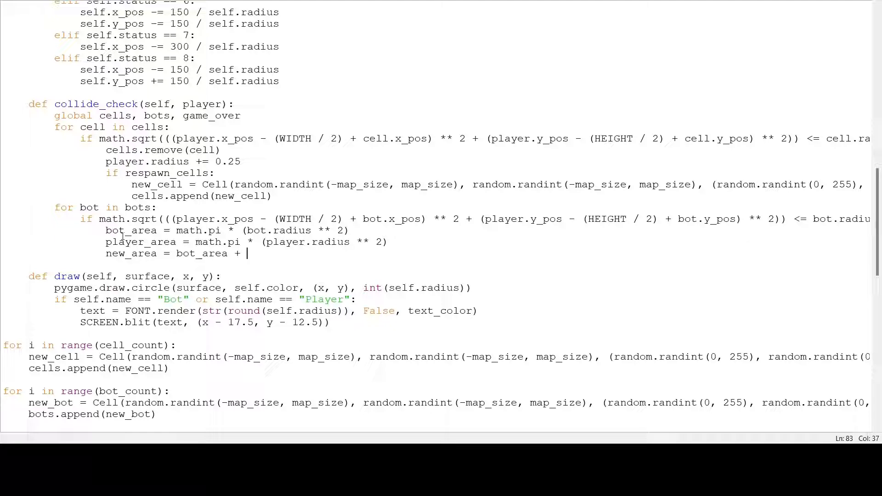
pyautogui.write('player_area')
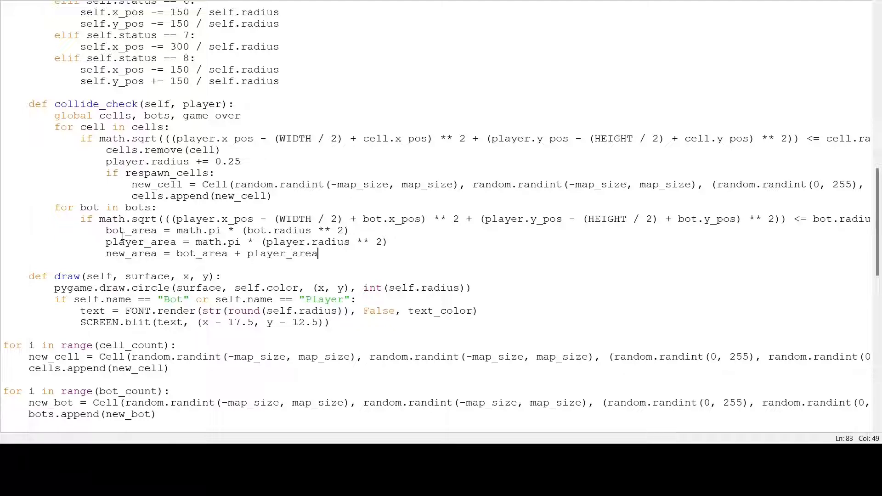
# - Derive new_radius via math.sqrt(new_area / math.pi), grow the player, remove the bot and check respawn_bots
pyautogui.write('new_r')
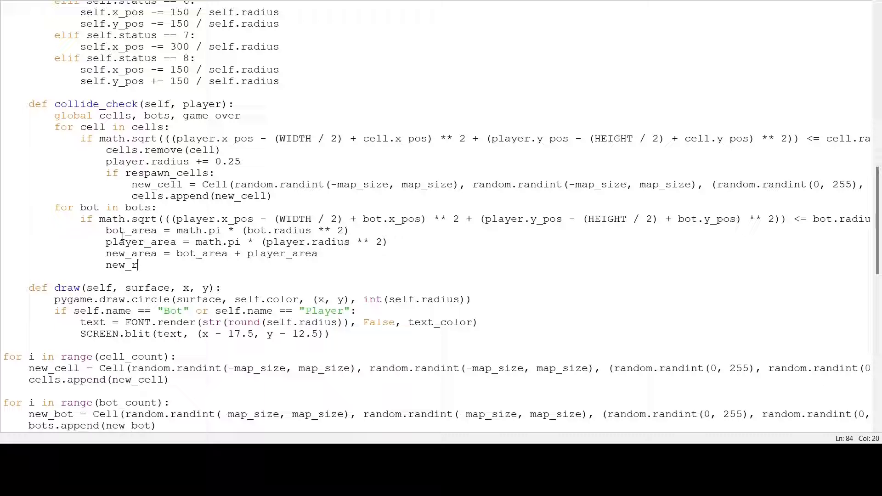
pyautogui.write('adius')
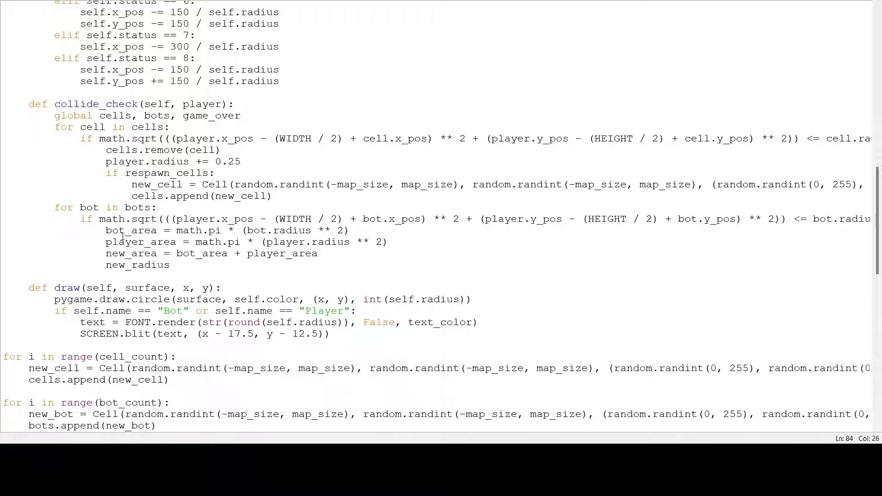
pyautogui.write('= math.sqrt(')
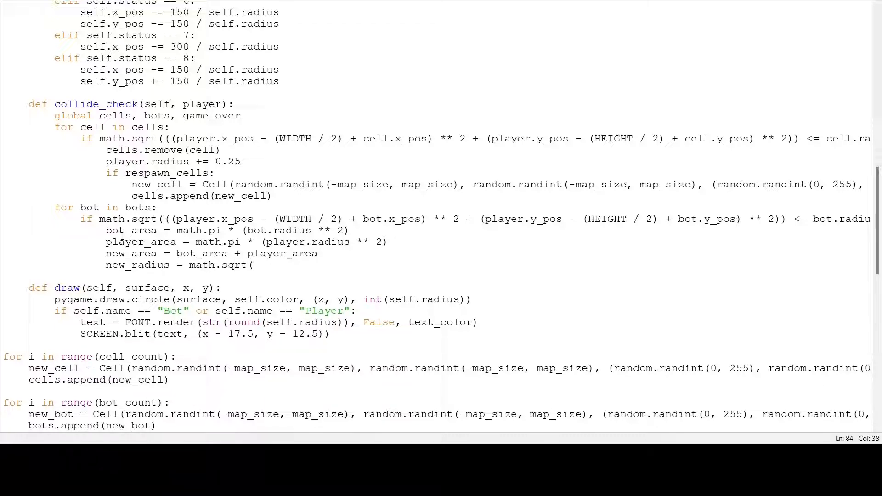
pyautogui.write('new_')
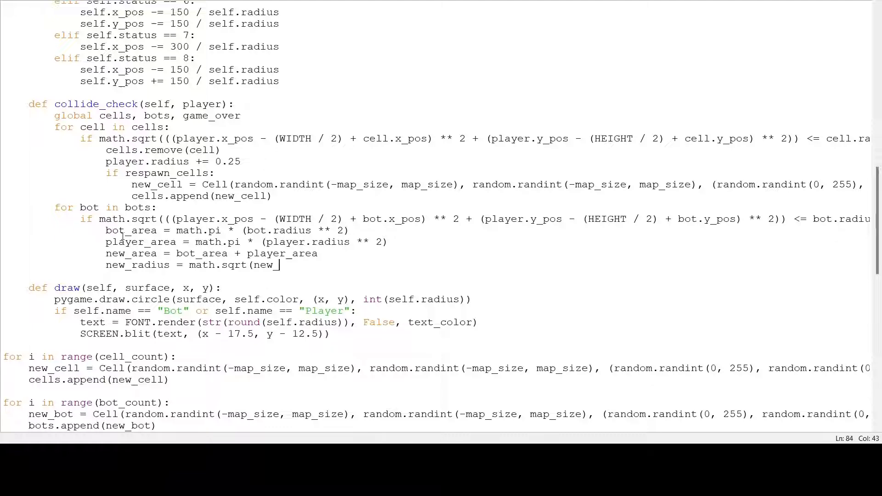
pyautogui.write('area / m')
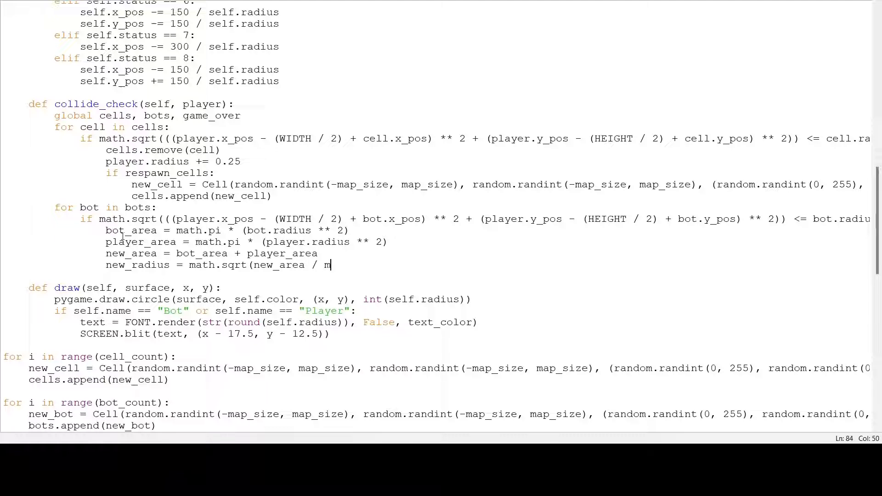
pyautogui.write('ath.pi)')
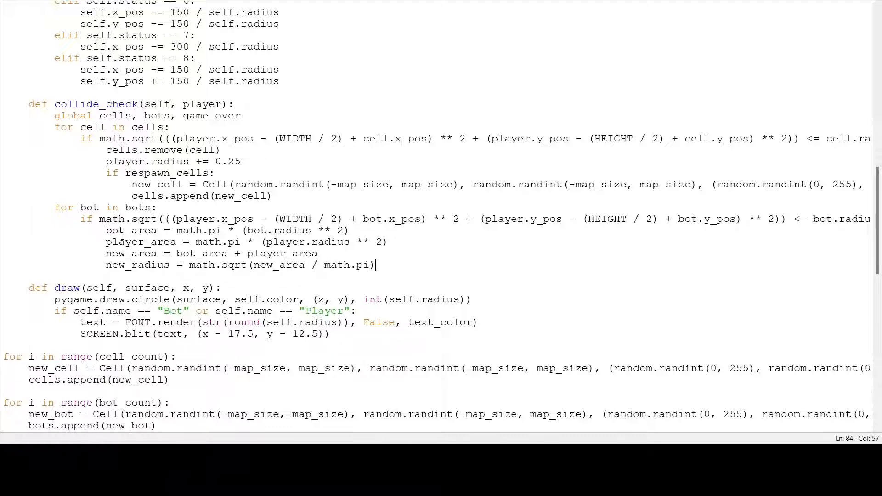
pyautogui.press('enter')
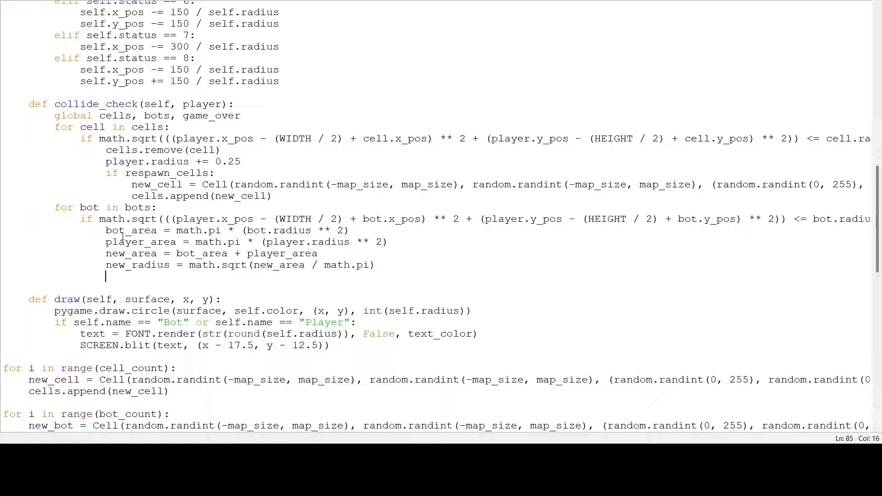
pyautogui.write('player.radius +')
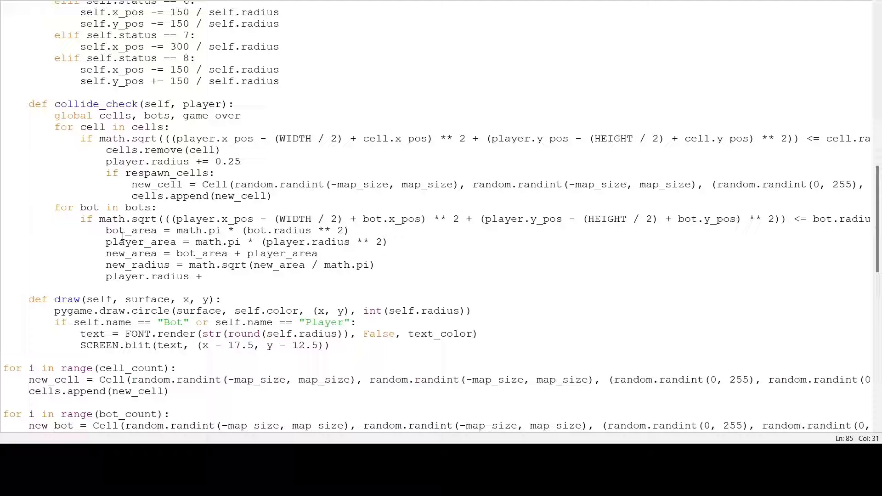
pyautogui.write('= new_radius')
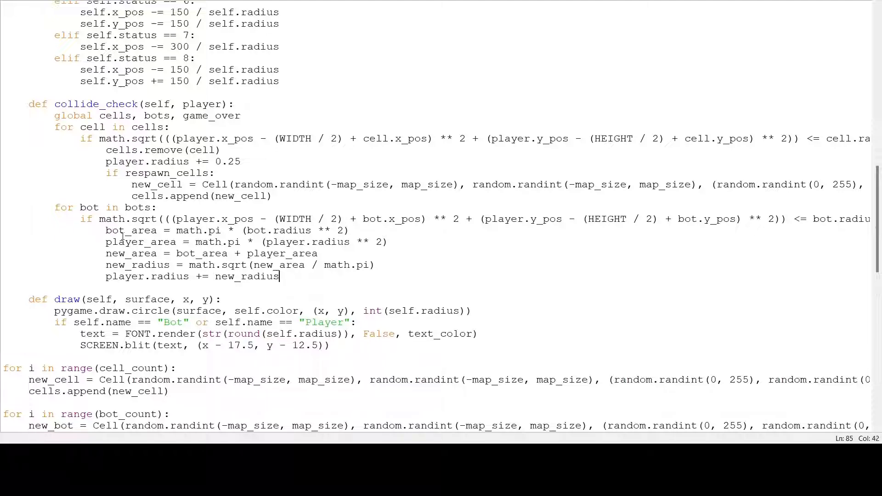
pyautogui.write('- player.radius')
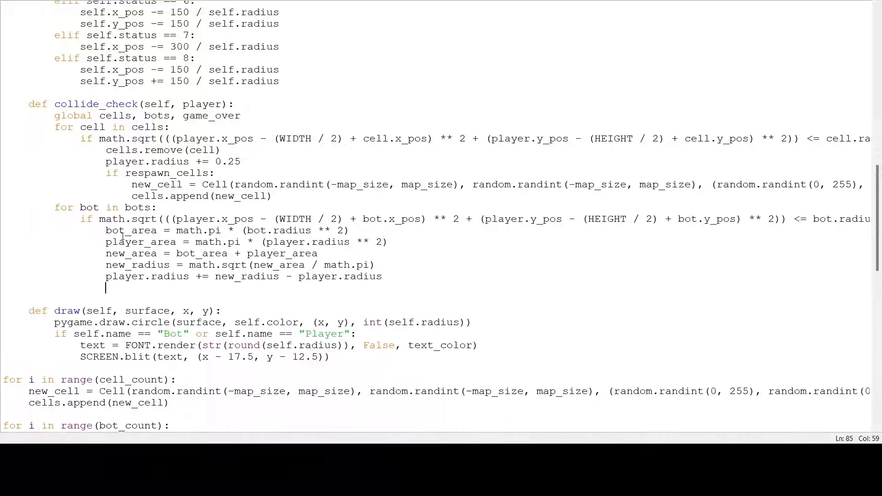
pyautogui.write('bot.remove(bot')
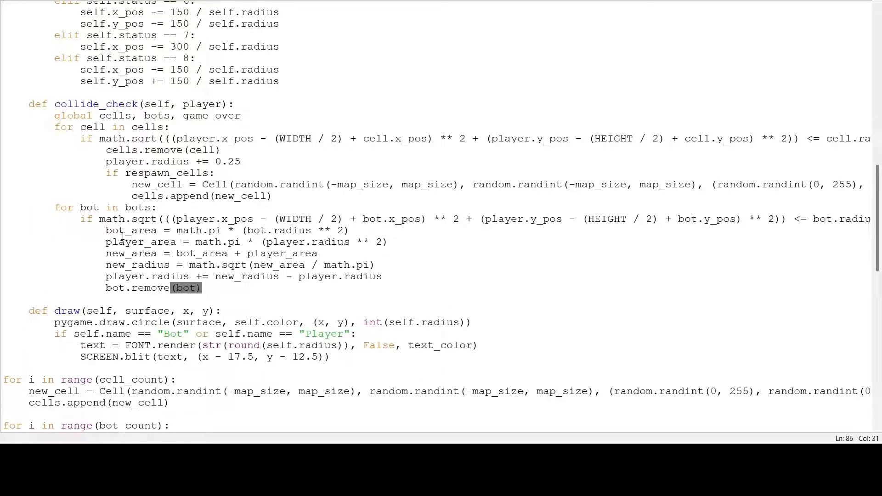
pyautogui.write('if resp')
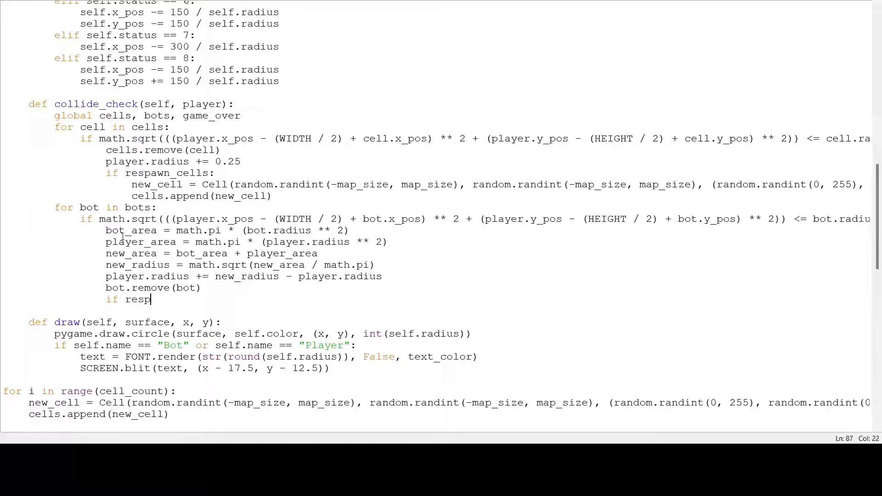
pyautogui.write('awn_bots')
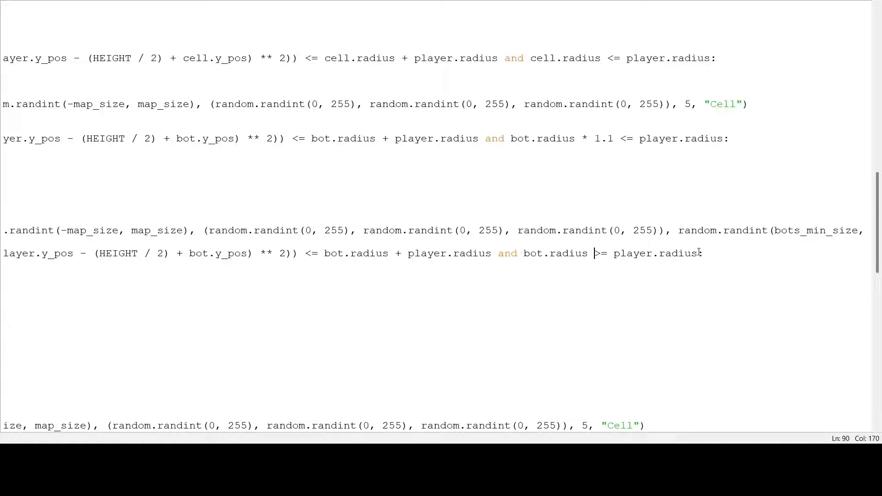
# - Add the bot.radius >= player.radius * 1.1 branch that grows the bot and sets game_over = True
pyautogui.write('* 1.1')
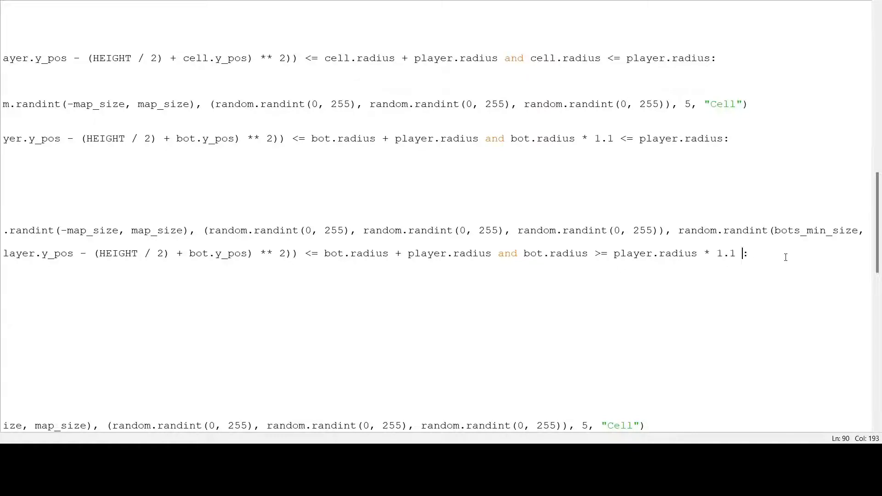
pyautogui.press('Backspace')
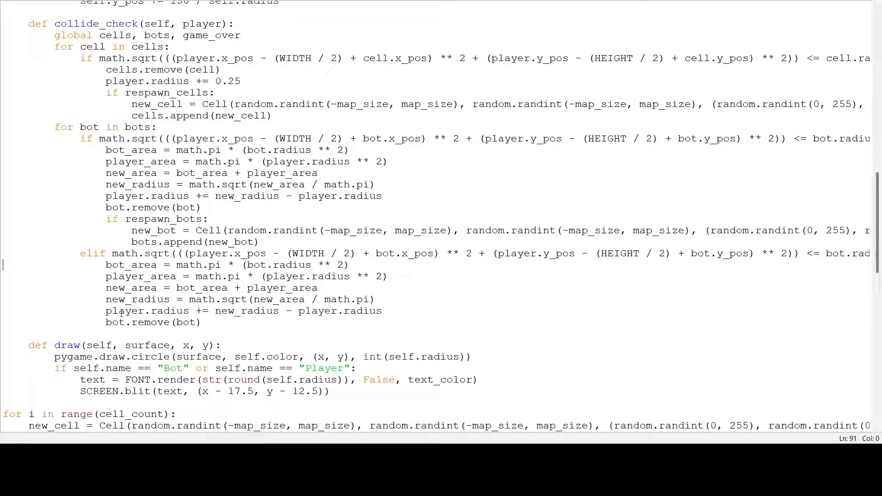
pyautogui.doubleClick(125, 311)
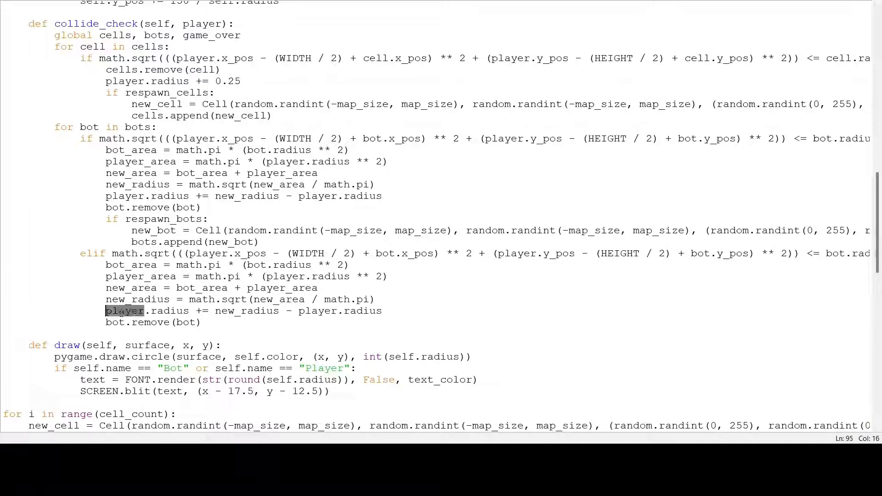
pyautogui.write('bot')
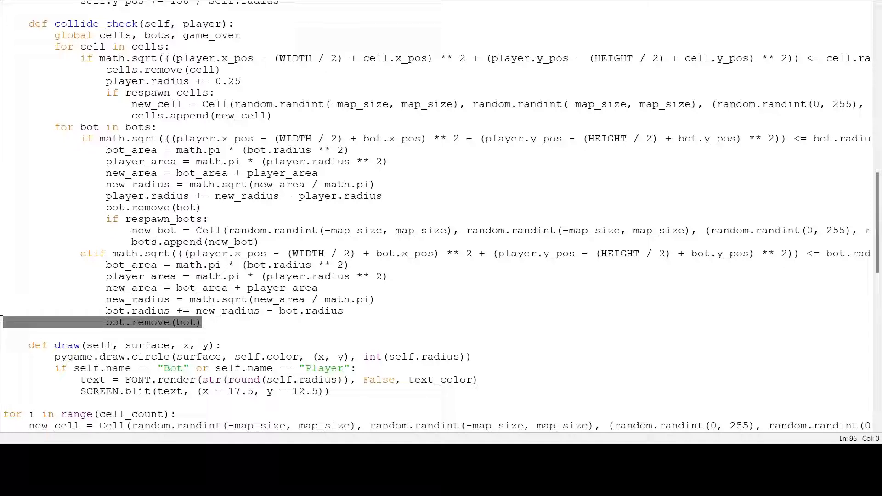
pyautogui.write('gam')
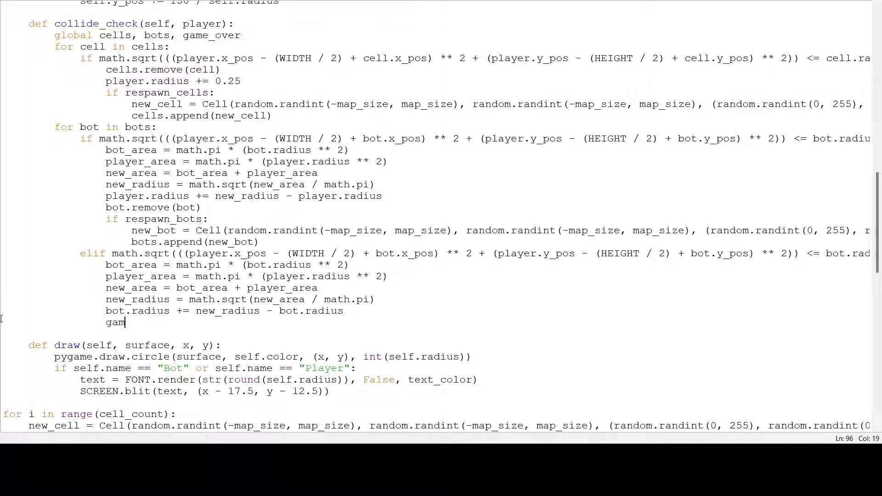
pyautogui.write('e_over = True')
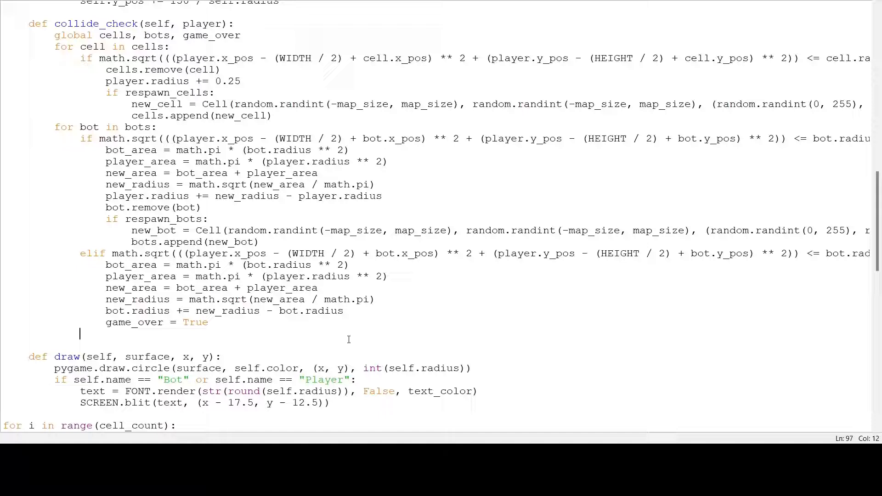
# - Add else: with a for collide_bot in bots loop and a placeholder for cell in cells loop
pyautogui.write('else:')
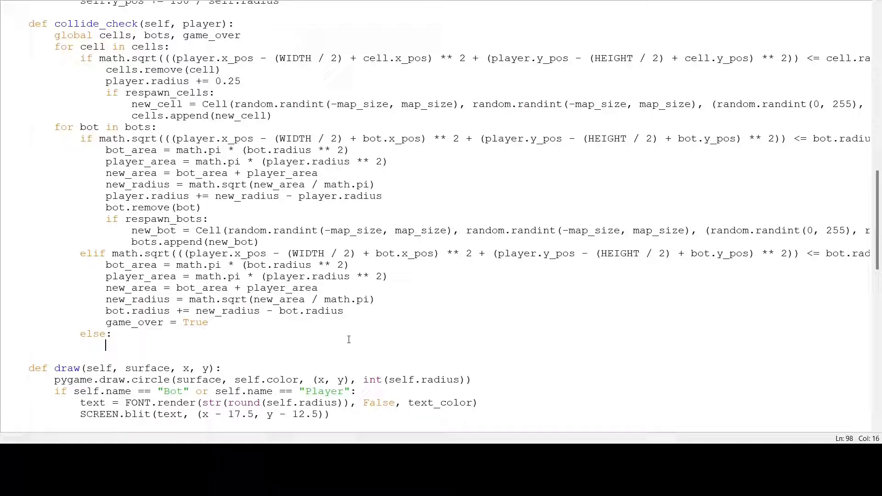
pyautogui.write('for collide_bot in')
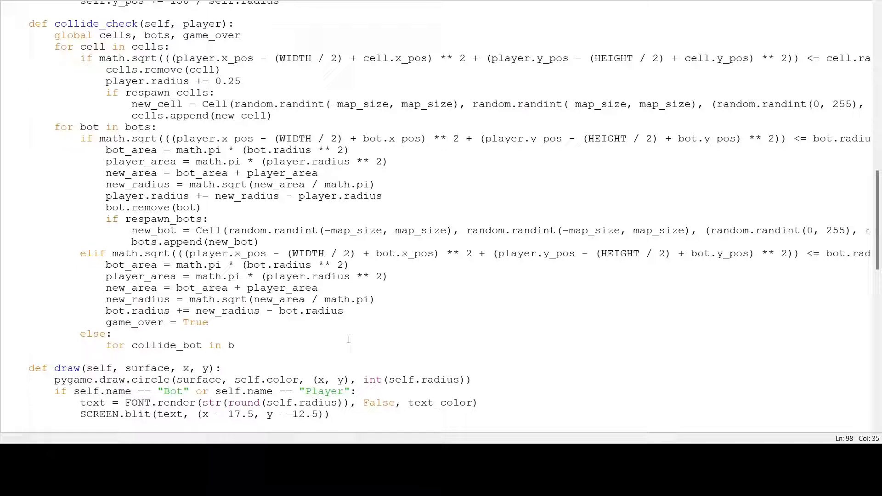
pyautogui.write('bots:')
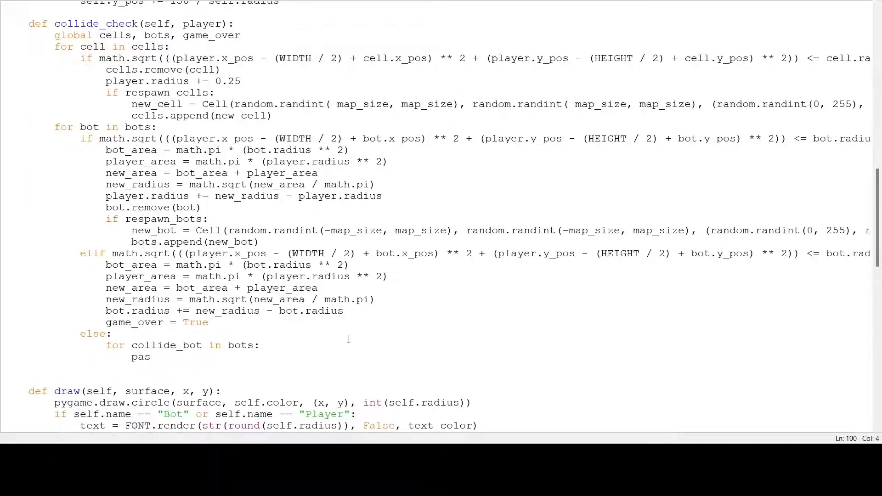
pyautogui.write('s')
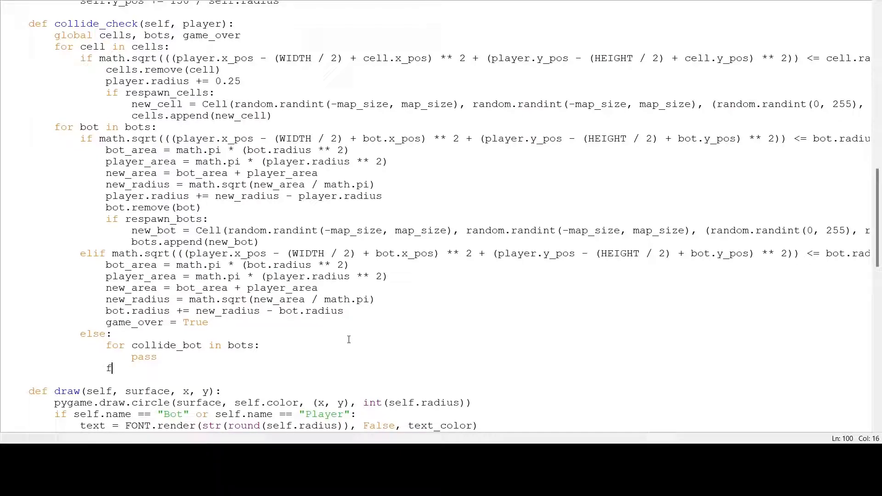
pyautogui.write('or cell in cells:')
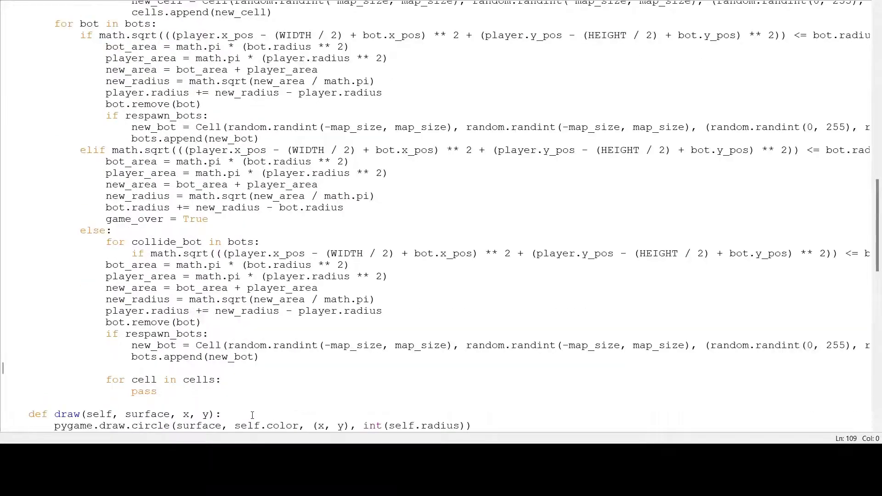
# - Re-indent the pasted collision block and use collide_bot in its distance check
pyautogui.moveTo(105, 265); pyautogui.dragTo(259, 357)
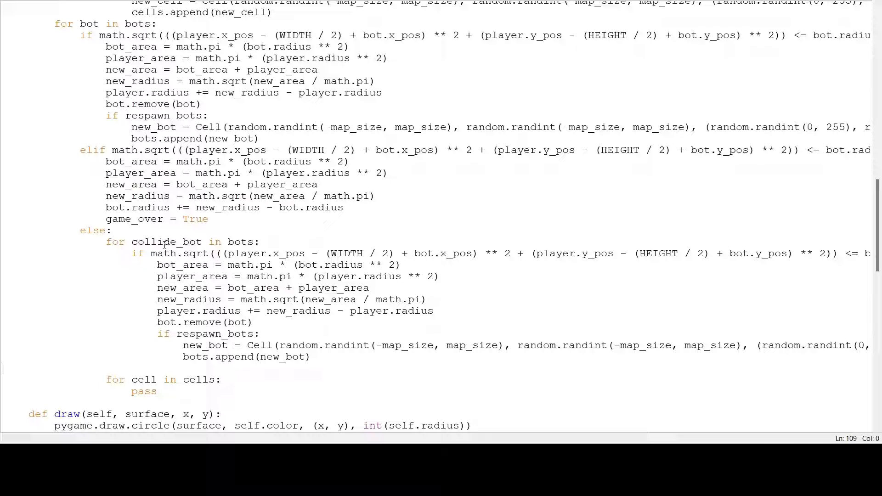
pyautogui.doubleClick(166, 242)
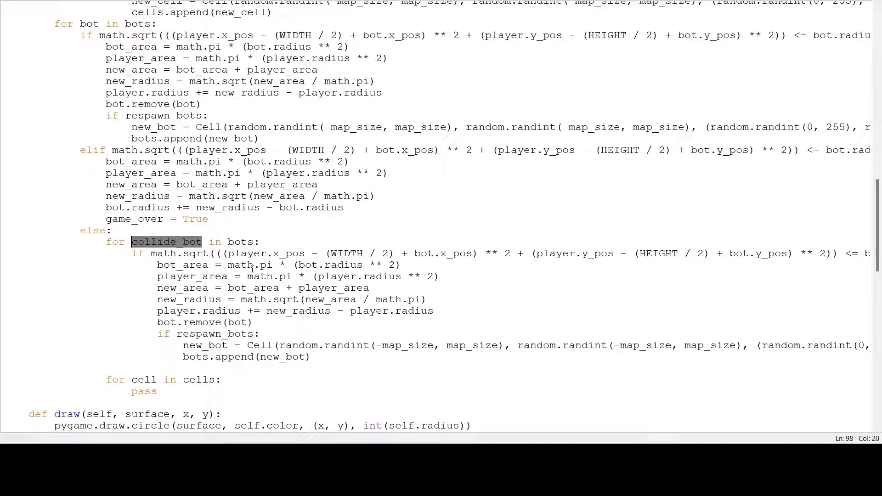
pyautogui.doubleClick(247, 254)
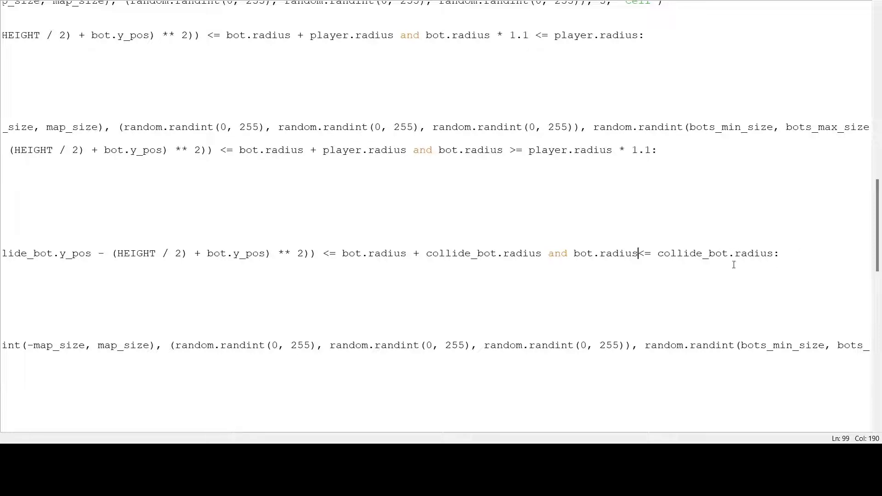
pyautogui.write('"  "')
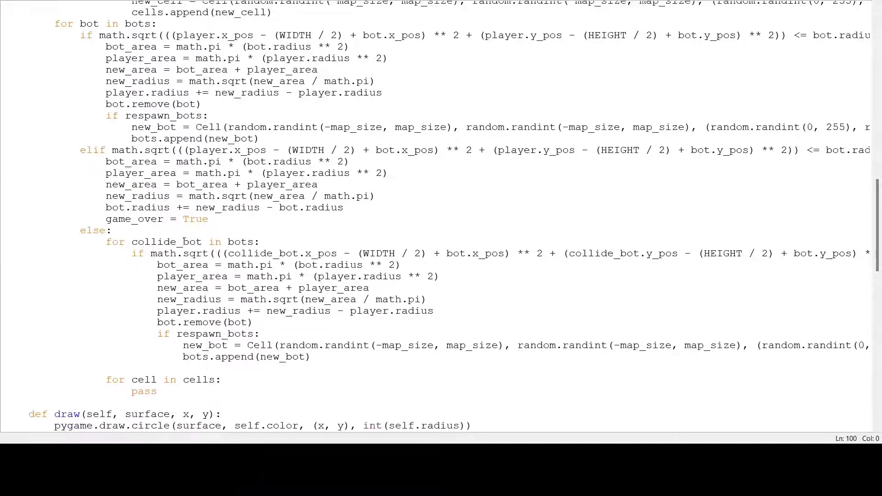
pyautogui.doubleClick(166, 242)
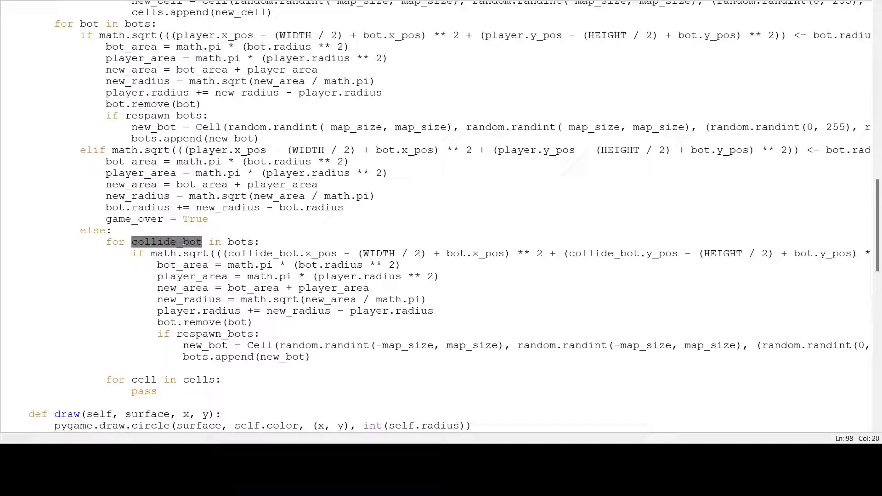
# - Rename player_area to collide_bot_area in the sum and grow bot.radius instead of the player's
pyautogui.click(192, 277)
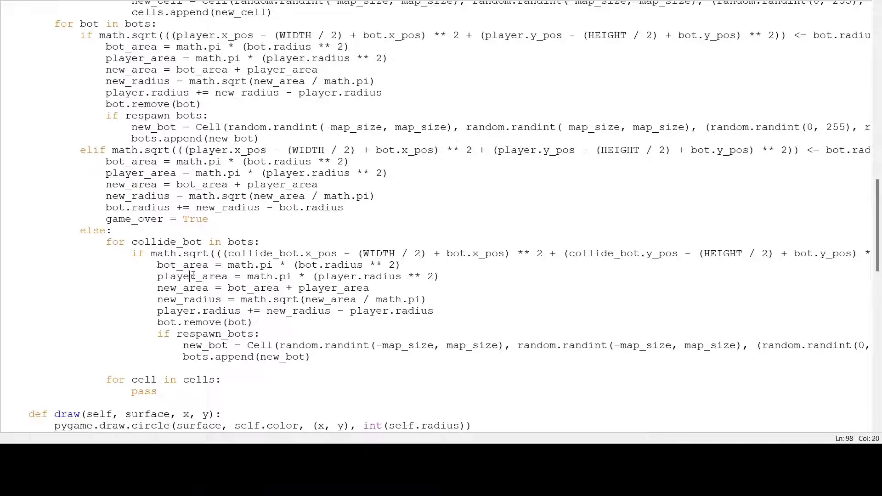
pyautogui.doubleClick(177, 277)
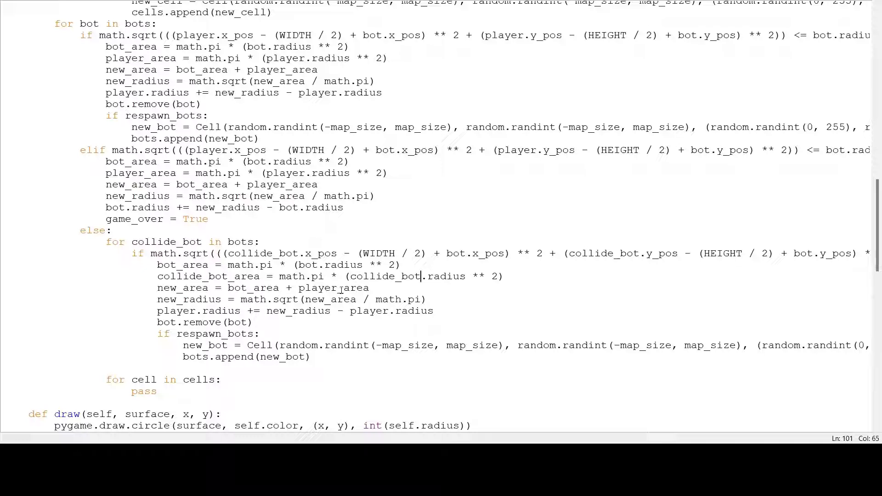
pyautogui.doubleClick(318, 288)
pyautogui.write('collide_bot')
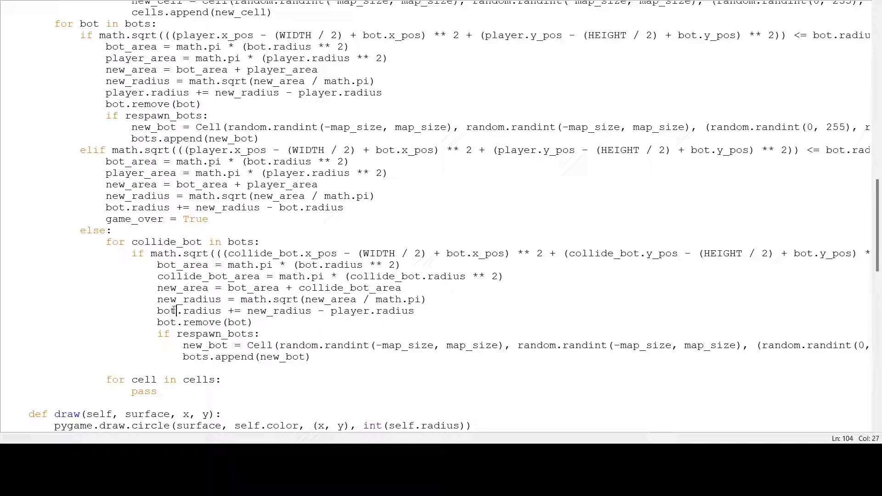
pyautogui.doubleClick(349, 312)
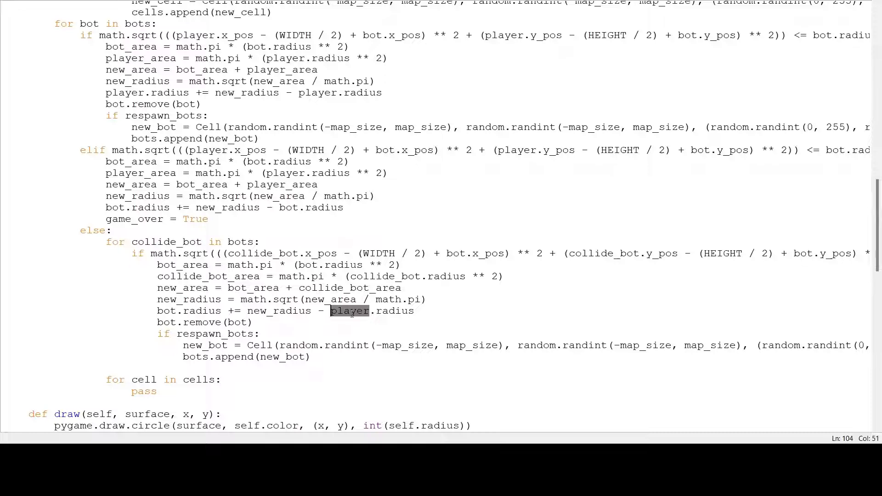
pyautogui.write('bot')
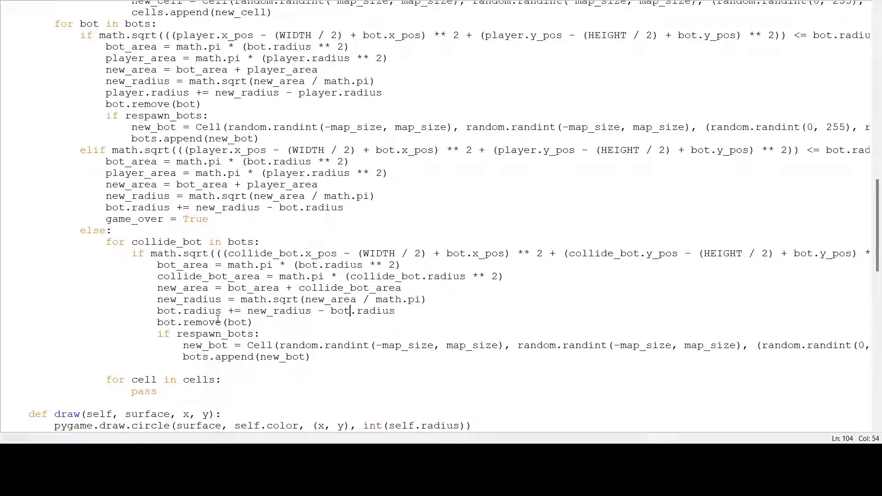
pyautogui.click(176, 321)
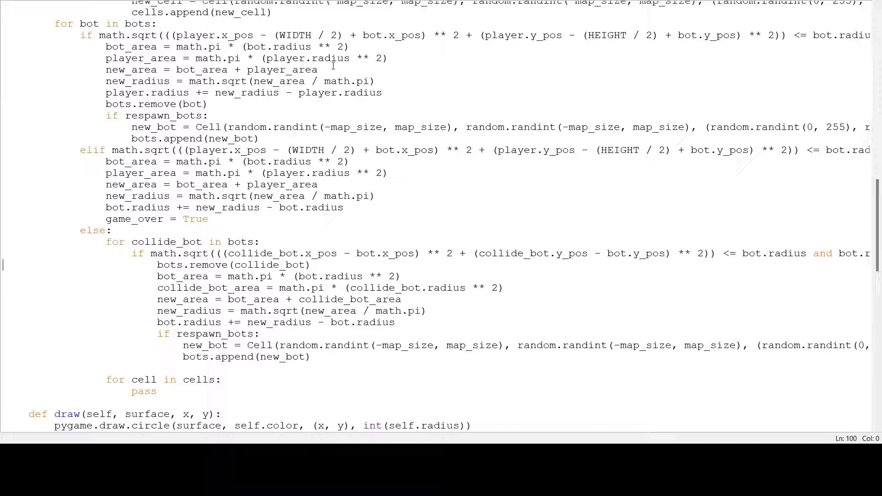
pyautogui.moveTo(85, 10)
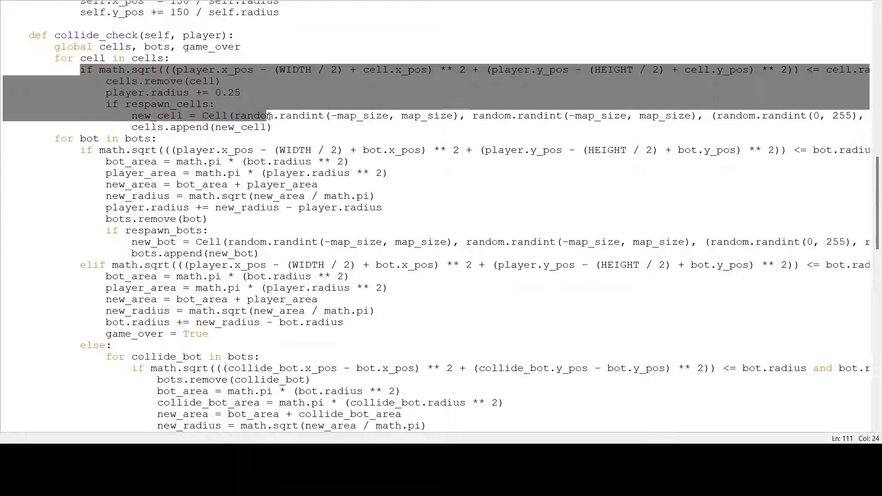
# - Adapt the copied cell-collision block so the bot, not the player, grows by 0.25 on eating a cell
pyautogui.scroll(-3)
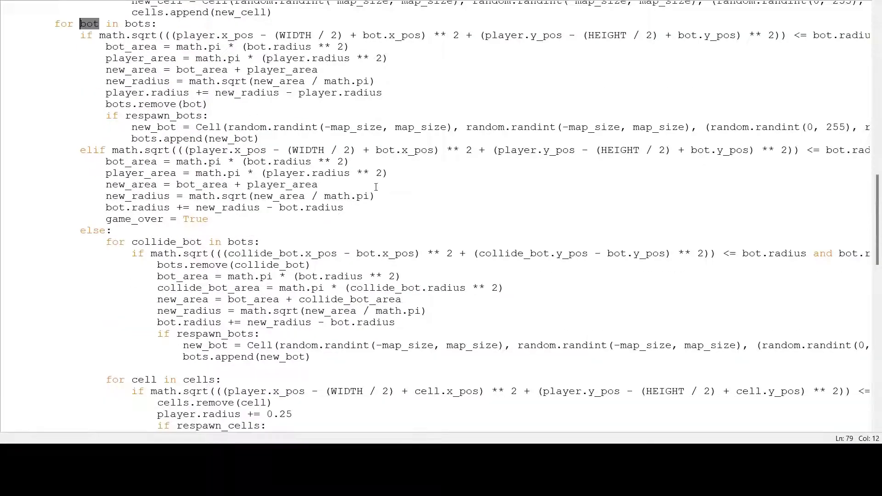
pyautogui.scroll(-3)
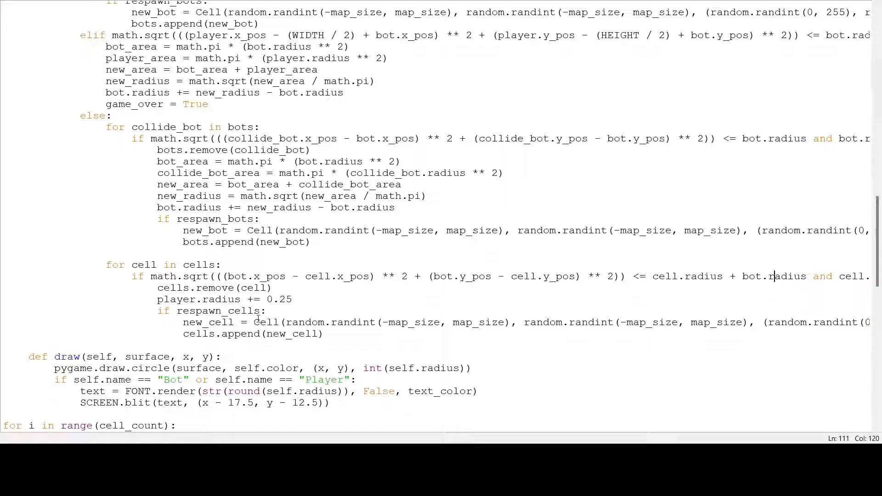
pyautogui.doubleClick(176, 299)
pyautogui.write('bot')
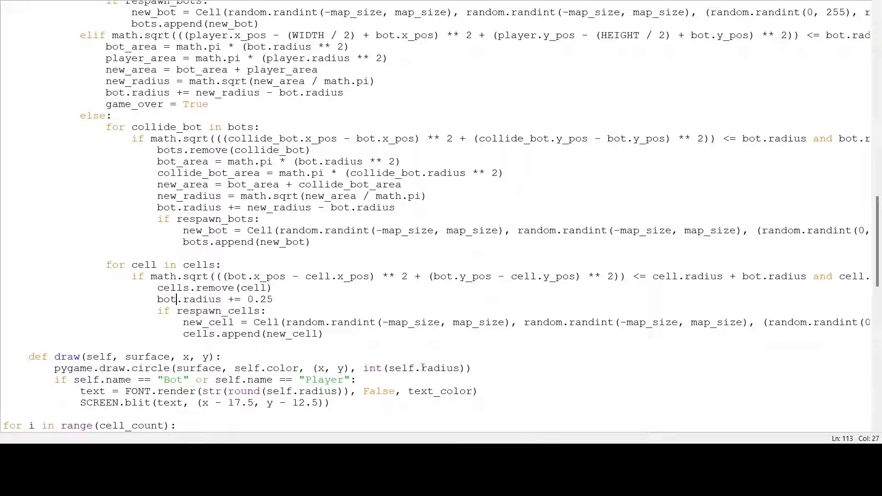
# - Push player_cell.x_pos back by 5 when it reaches map_size + WIDTH / 2
pyautogui.scroll(-3)
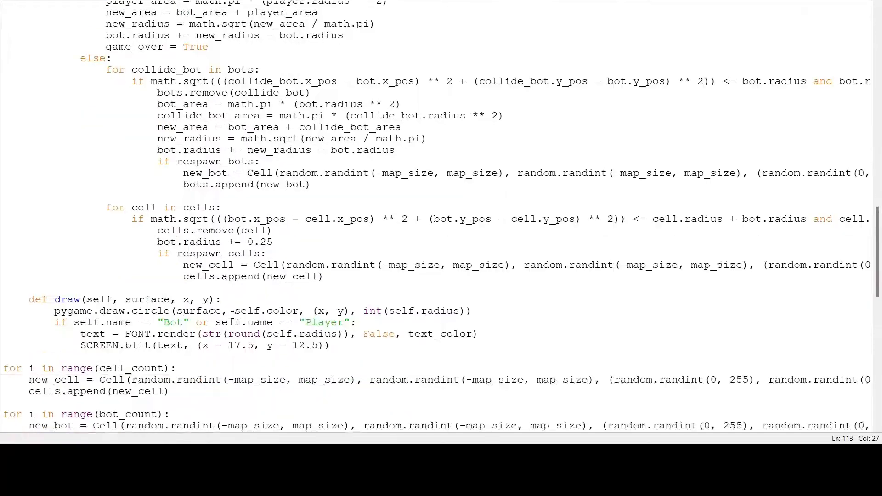
pyautogui.scroll(-3)
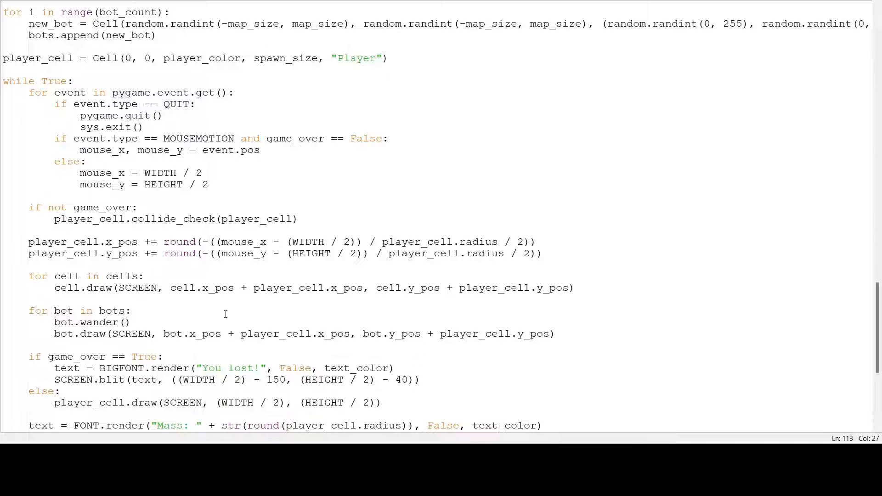
pyautogui.scroll(-3)
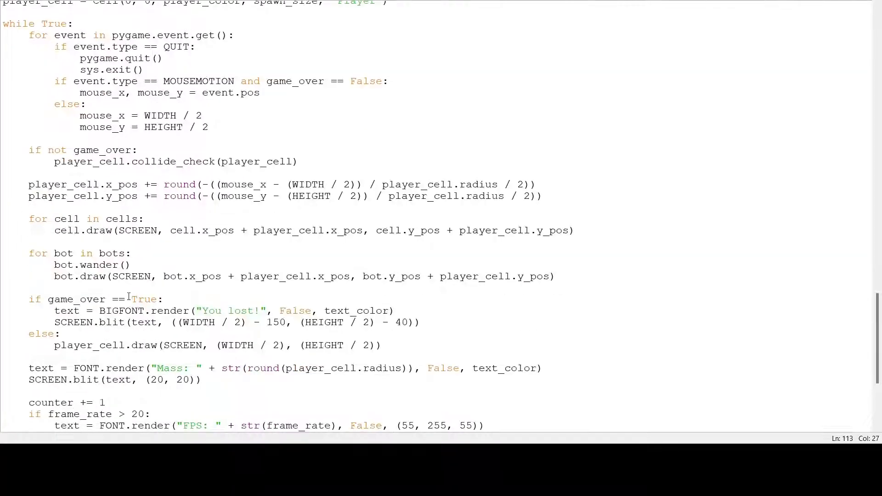
pyautogui.scroll(-3)
pyautogui.write('if p')
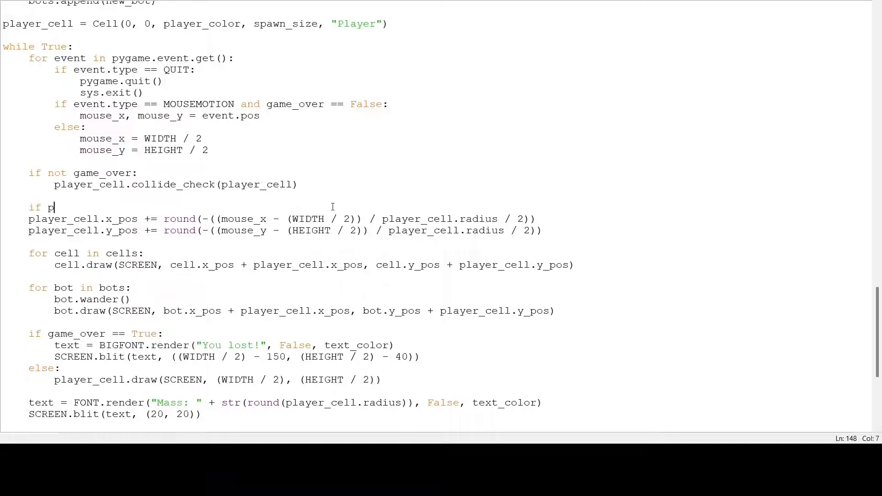
pyautogui.write('layer_cell.x_p')
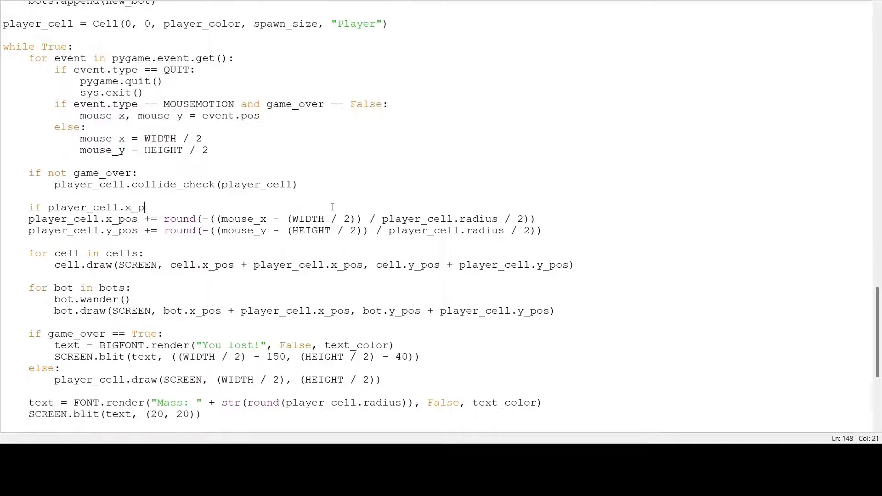
pyautogui.write('os >=')
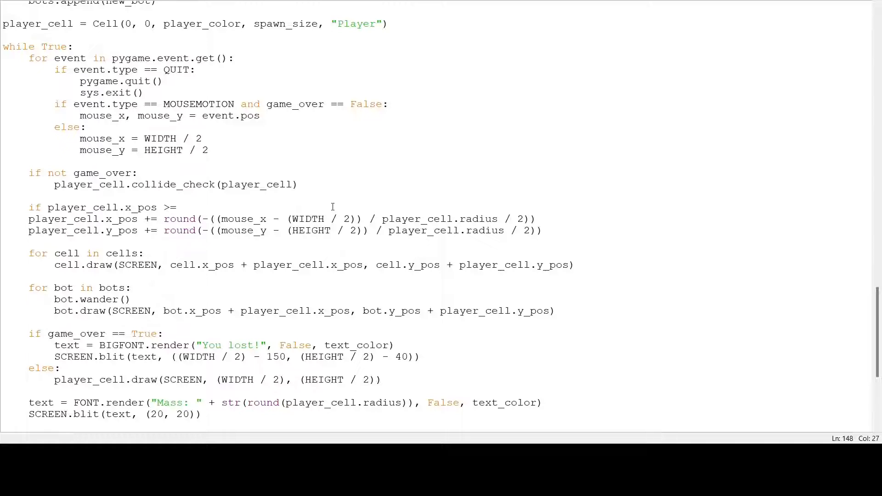
pyautogui.write('map+size +')
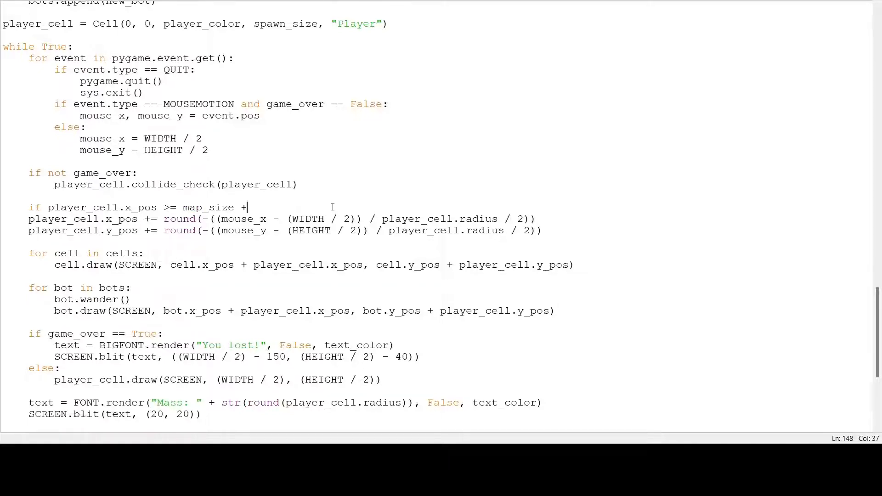
pyautogui.write('(WIDTH / 2):')
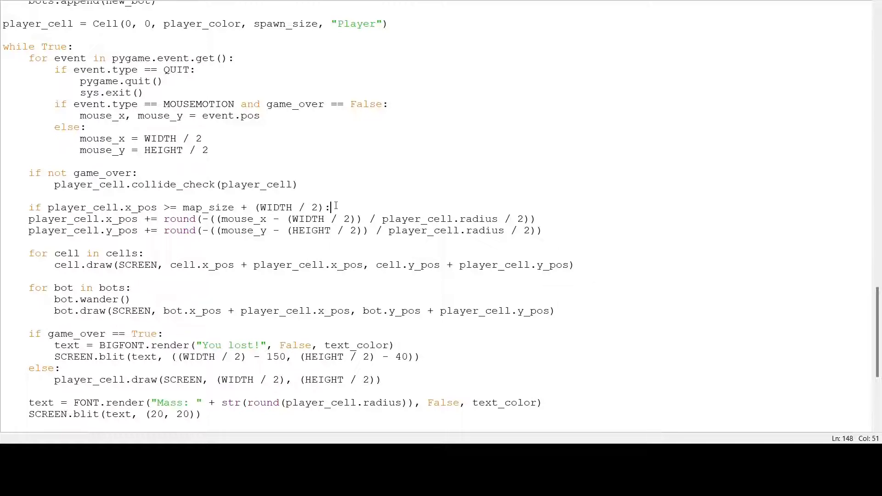
pyautogui.write('player_cell.x_pos -=')
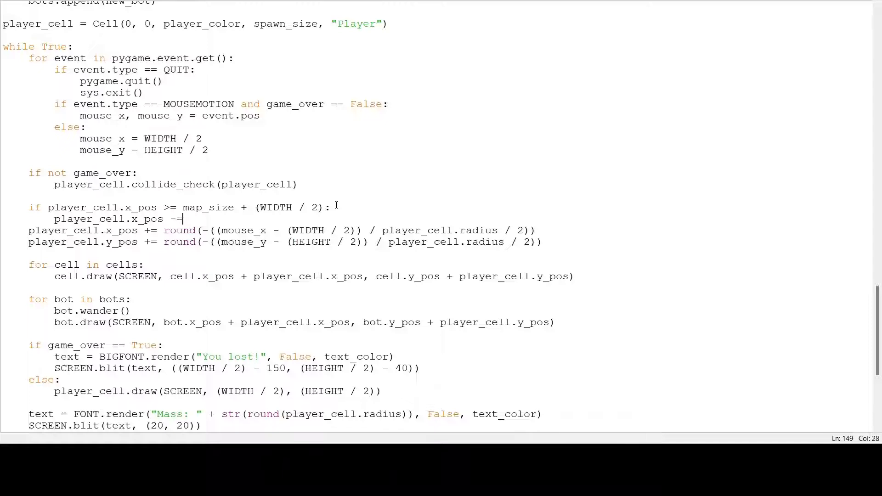
pyautogui.write('5')
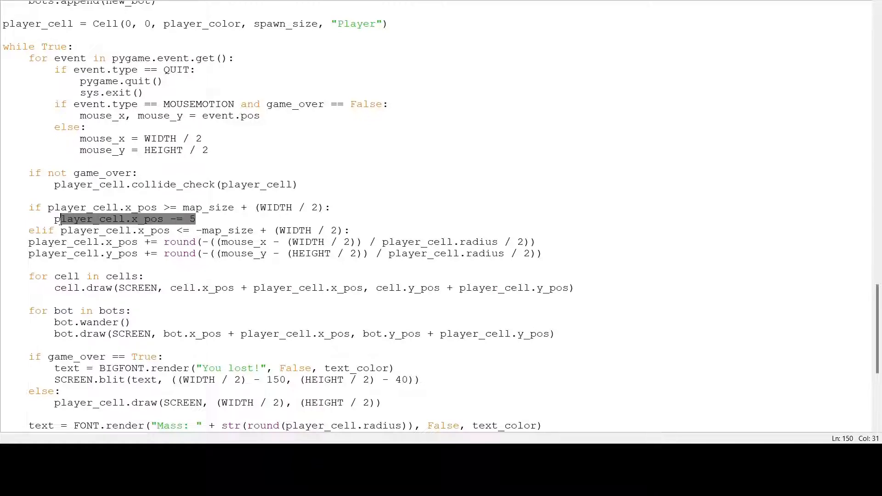
# - Add the left-border elif shifting x_pos by 5 and an else for normal mouse movement
pyautogui.write('player_cell.x_pos -= 5')
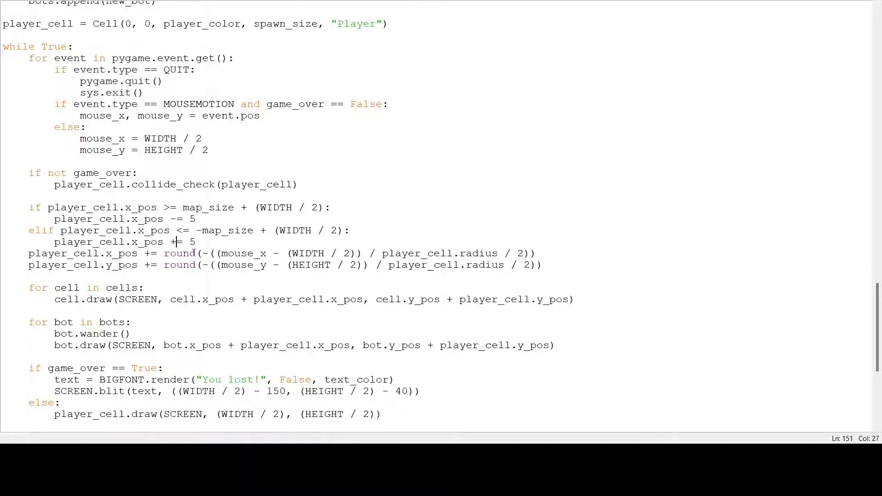
pyautogui.press('enter')
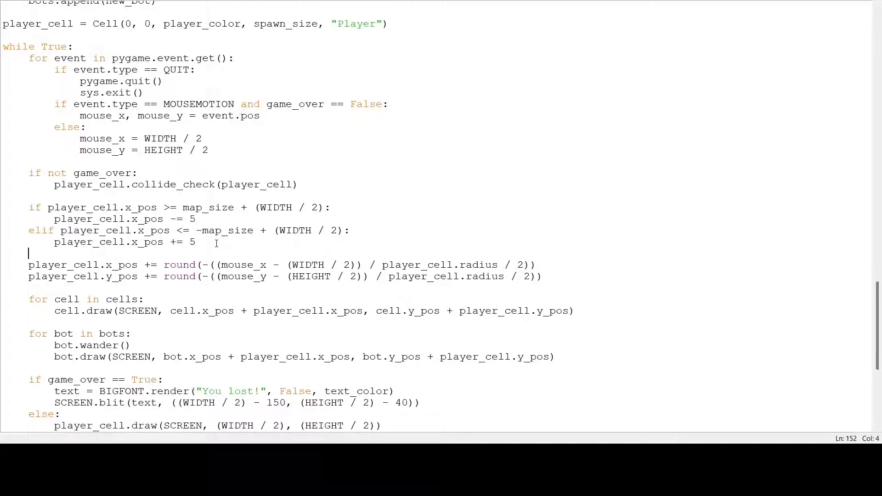
pyautogui.write('e;')
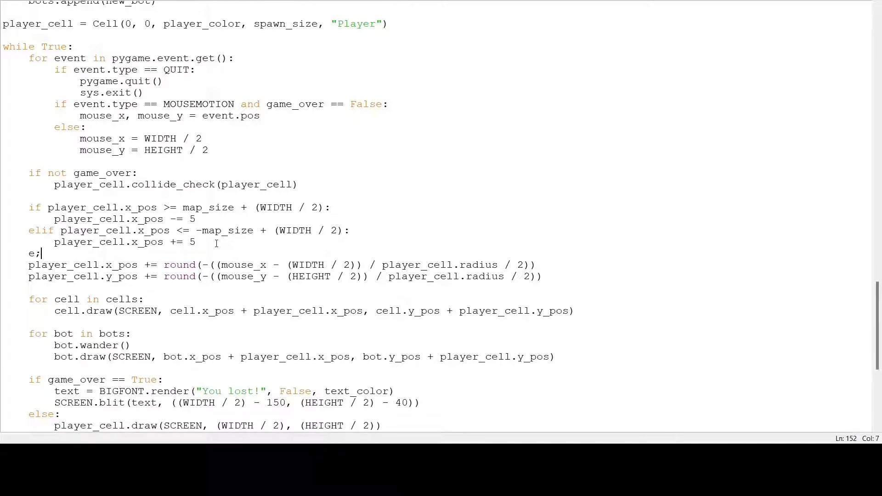
pyautogui.write('lse:')
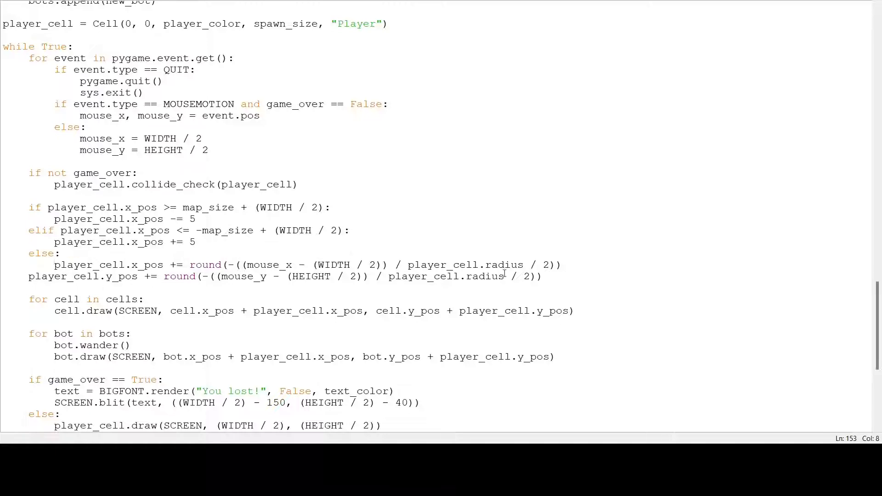
pyautogui.press('enter')
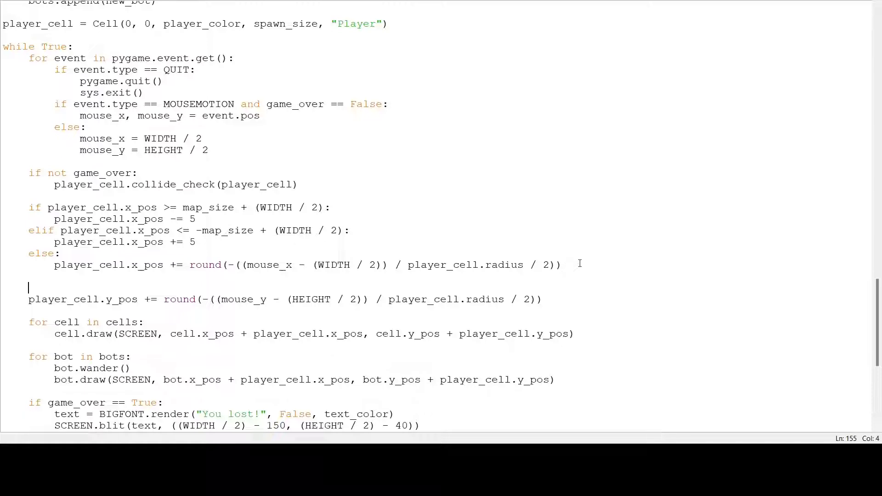
# - Duplicate the x-border block for y_pos and swap WIDTH for HEIGHT in both conditions
pyautogui.moveTo(29, 207); pyautogui.dragTo(560, 265)
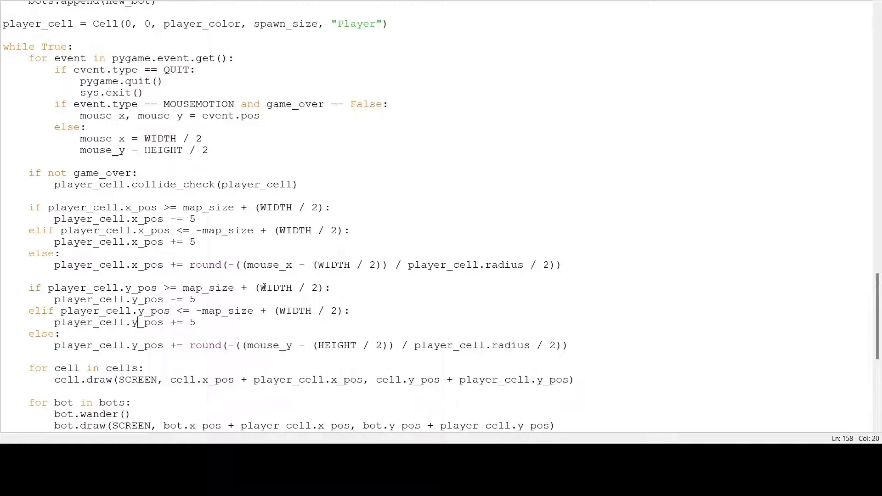
pyautogui.doubleClick(275, 288)
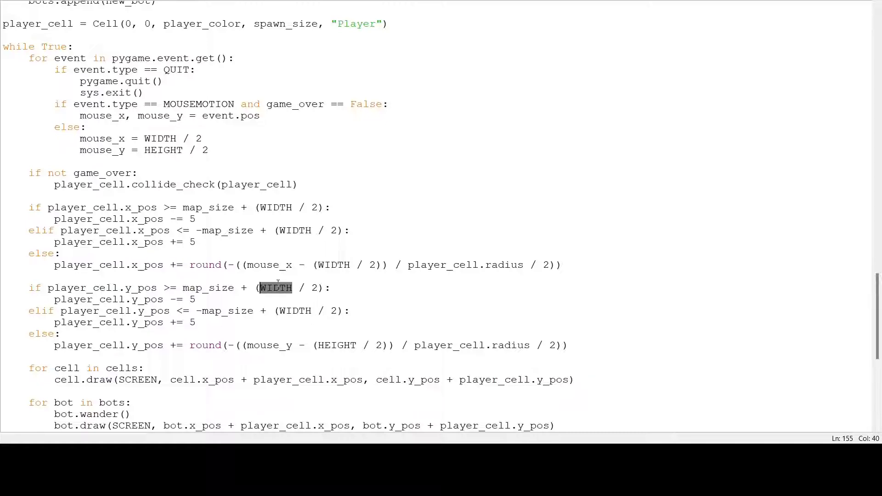
pyautogui.write('HEIGH')
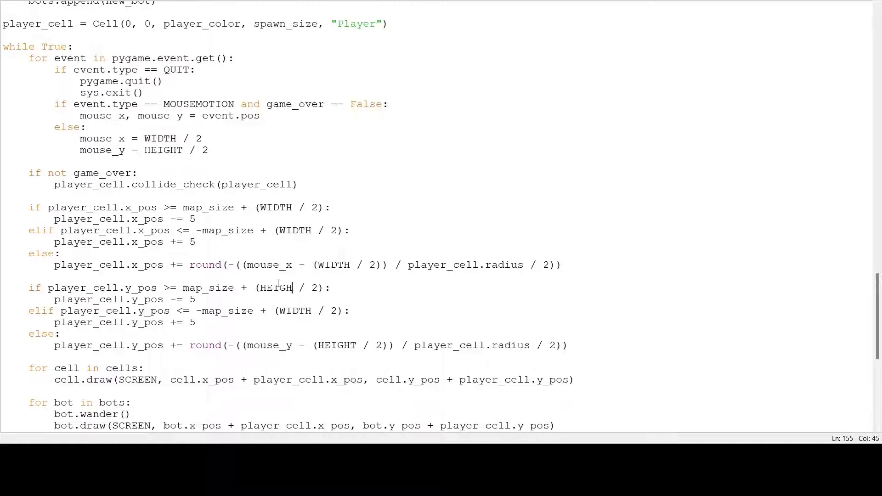
pyautogui.doubleClick(277, 288)
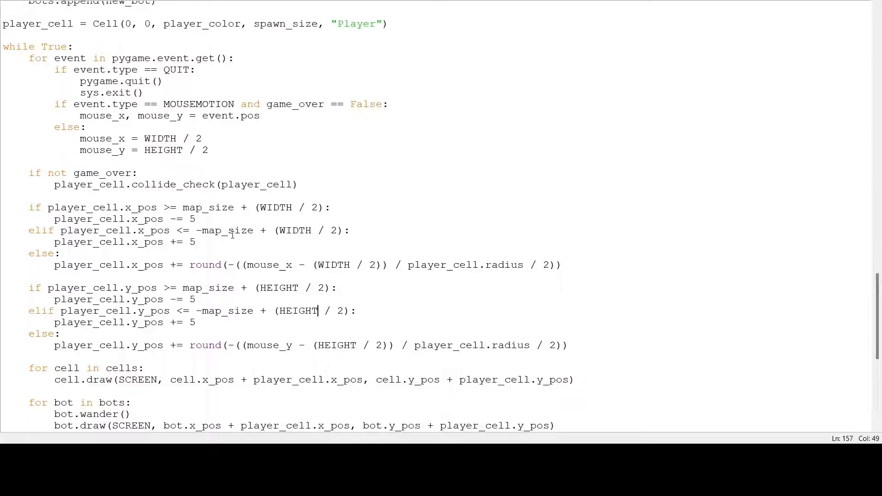
# - Add if/elif checks pushing bot.x_pos back by 5 at the +map_size and -map_size borders
pyautogui.scroll(-3)
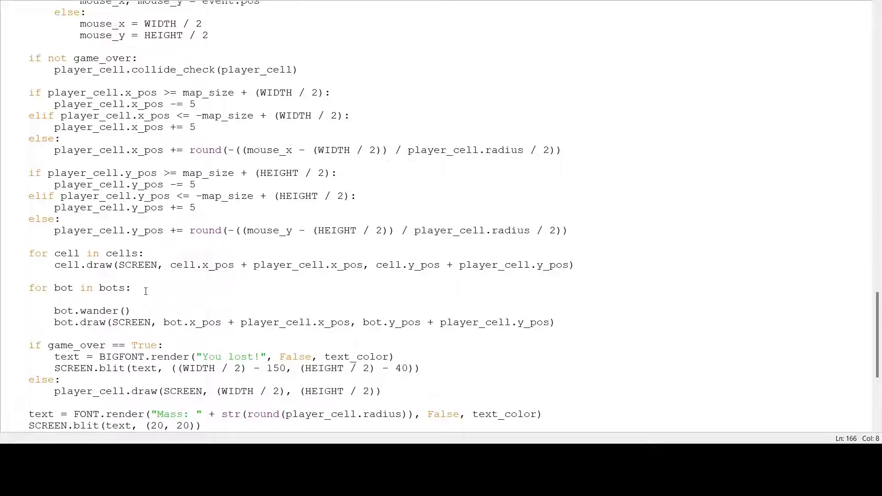
pyautogui.write('if bot.')
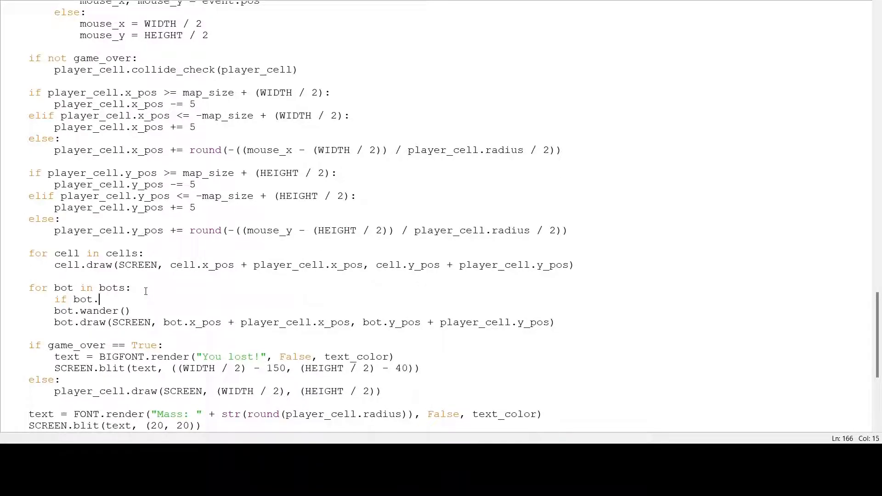
pyautogui.write('x_pos >= map')
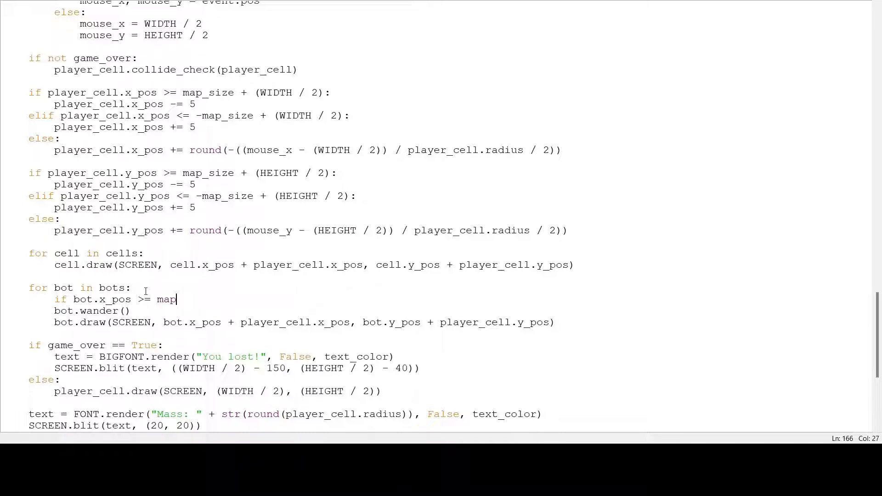
pyautogui.write('_size:')
pyautogui.write('bot')
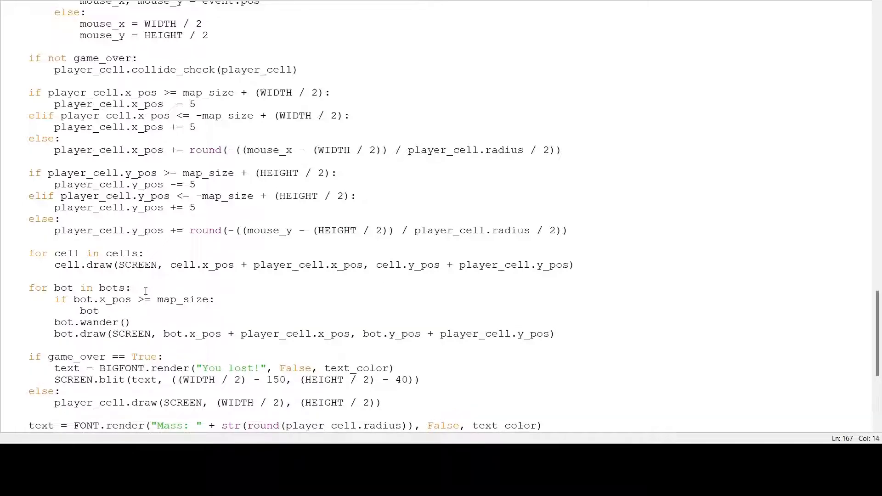
pyautogui.write('.x_pos -= 5')
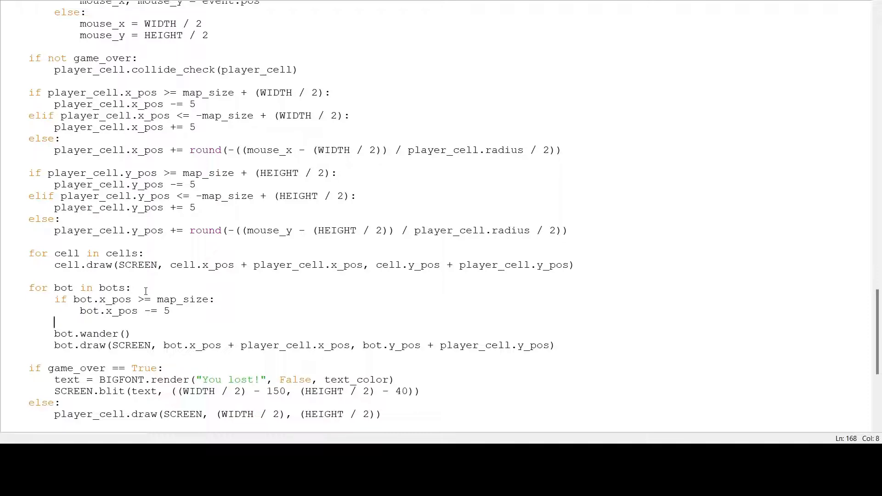
pyautogui.write('elif box.')
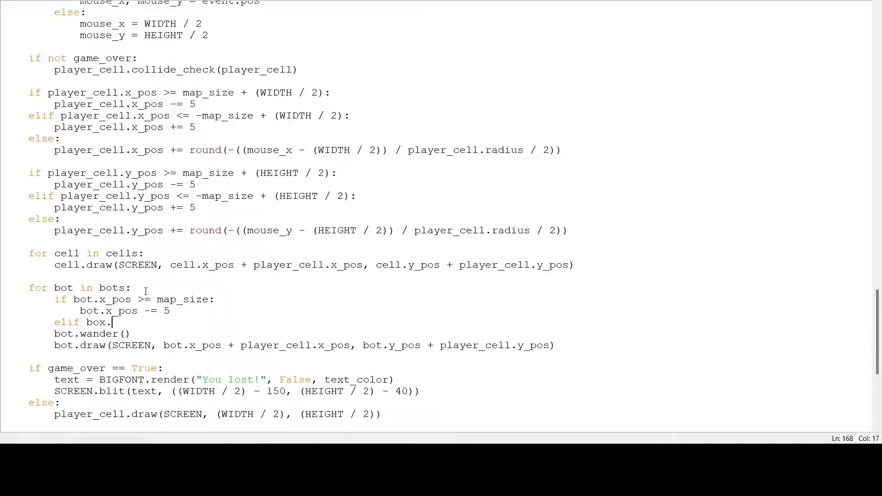
pyautogui.write('x')
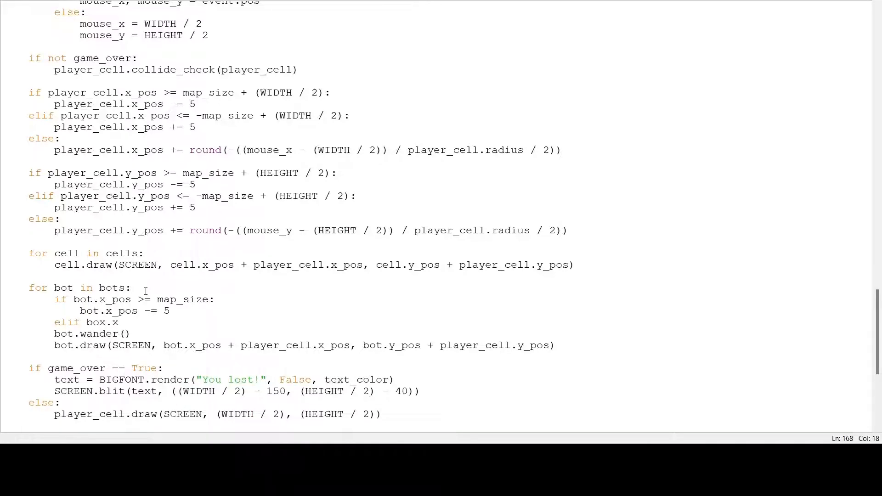
pyautogui.write('_pos')
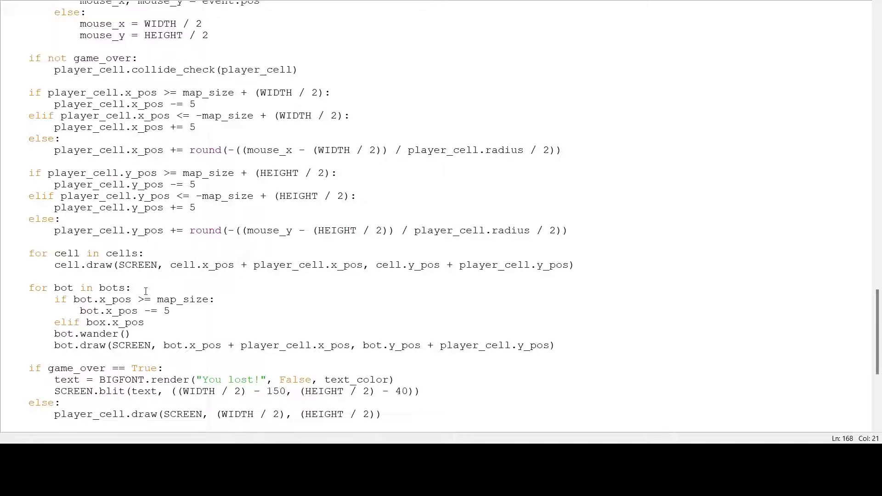
pyautogui.write('<= -map_size:')
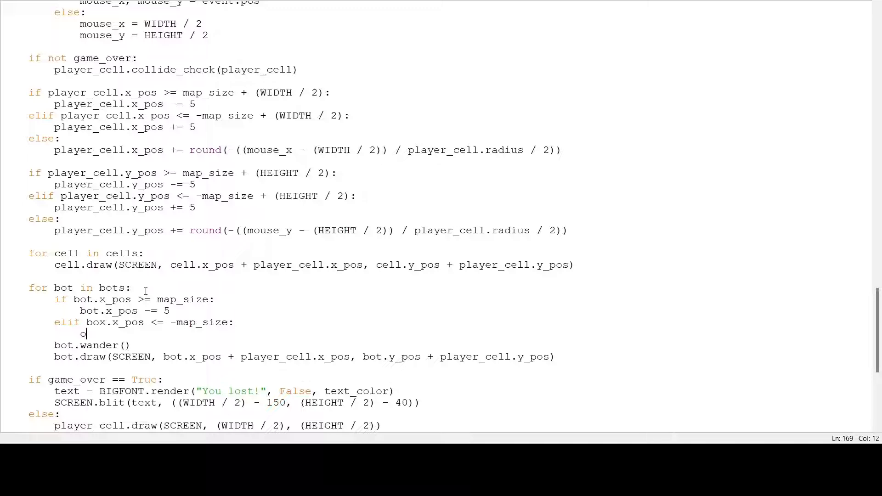
pyautogui.write('bot-x')
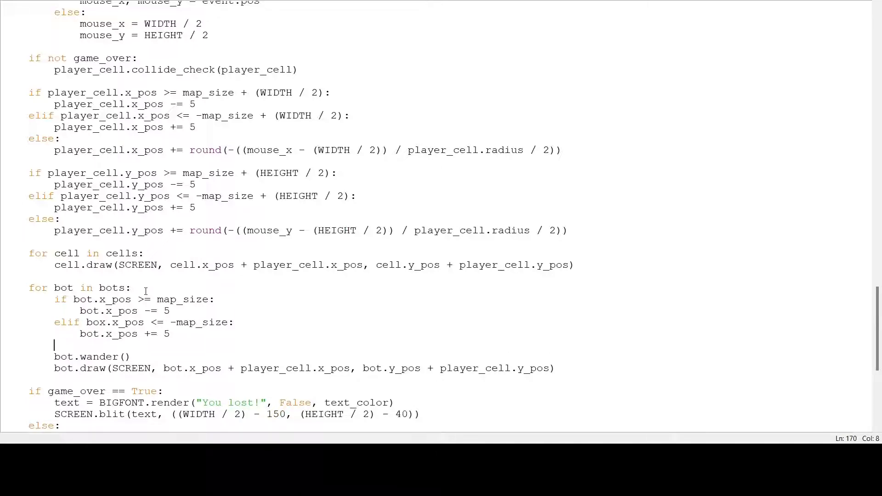
# - Add matching if/elif checks pushing bot.y_pos back by 5 at the vertical map_size borders
pyautogui.write('if bot')
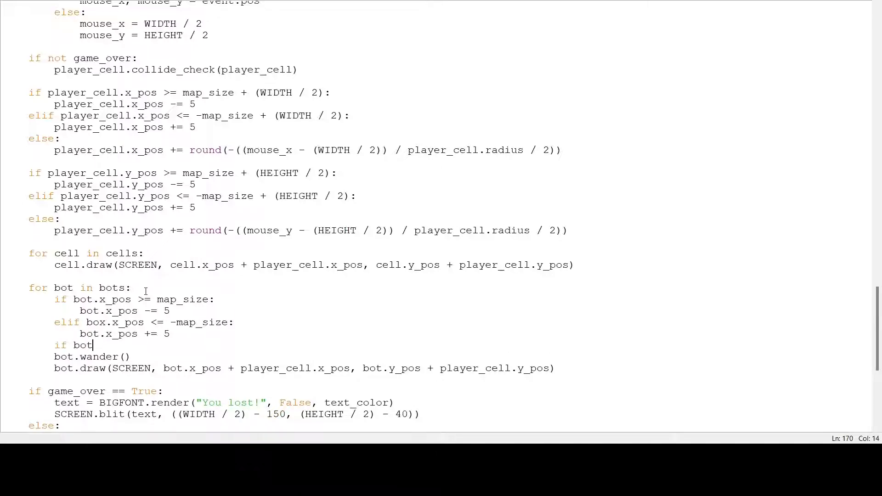
pyautogui.write('.y_pos >')
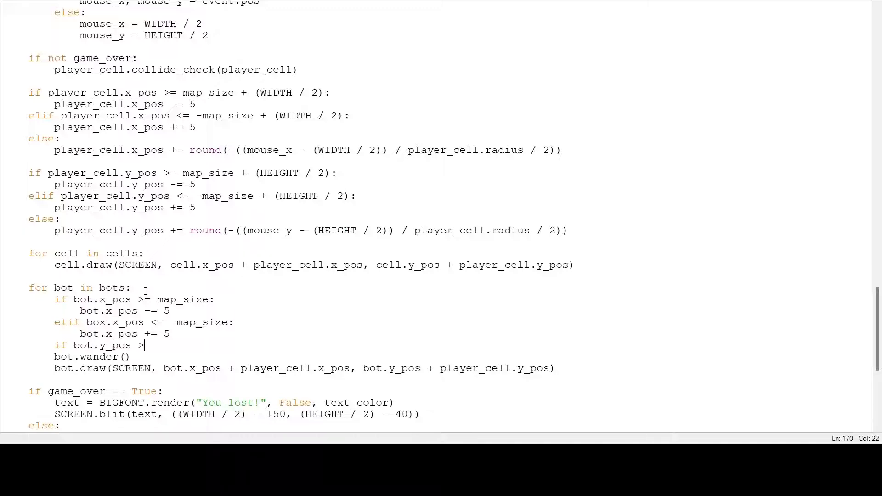
pyautogui.write('= map_size')
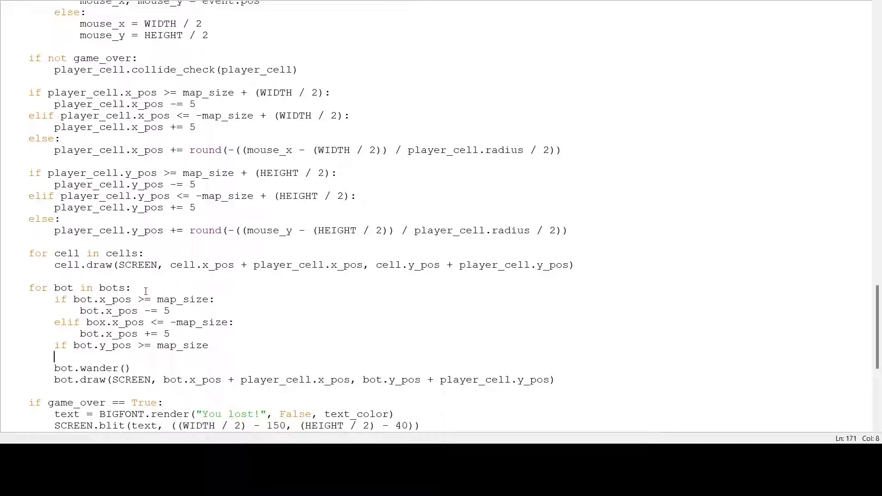
pyautogui.write('bot')
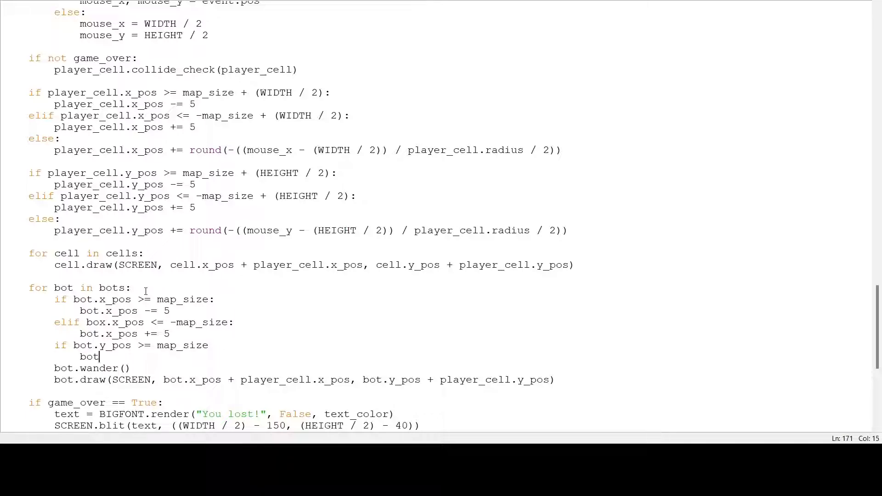
pyautogui.write('.y_pos -= 5')
pyautogui.write('elif bot.y')
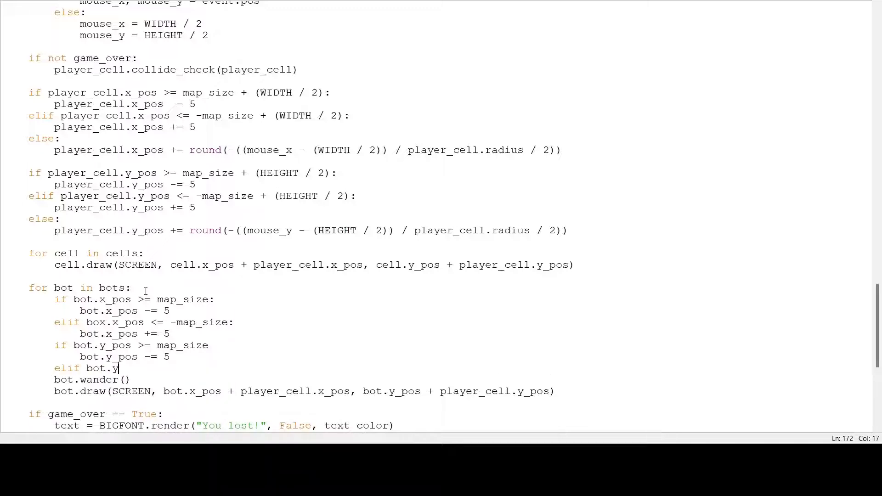
pyautogui.write('_pos')
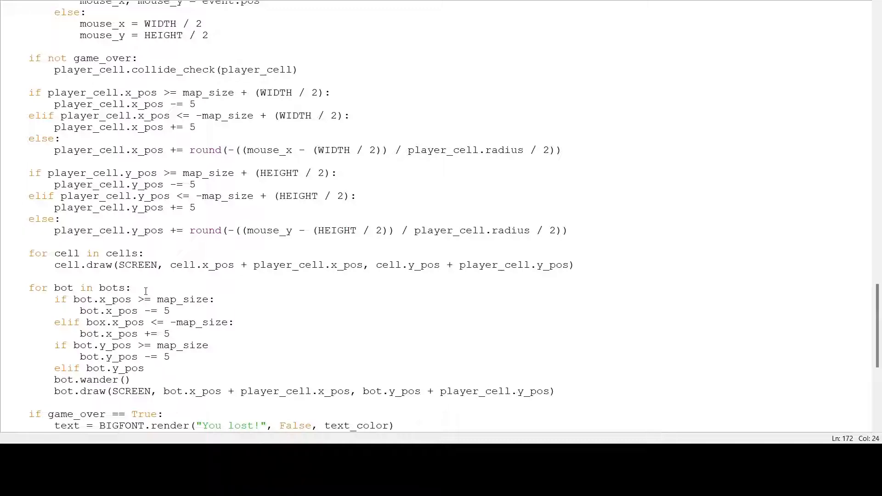
pyautogui.write('<= map_size:')
pyautogui.write('bot.')
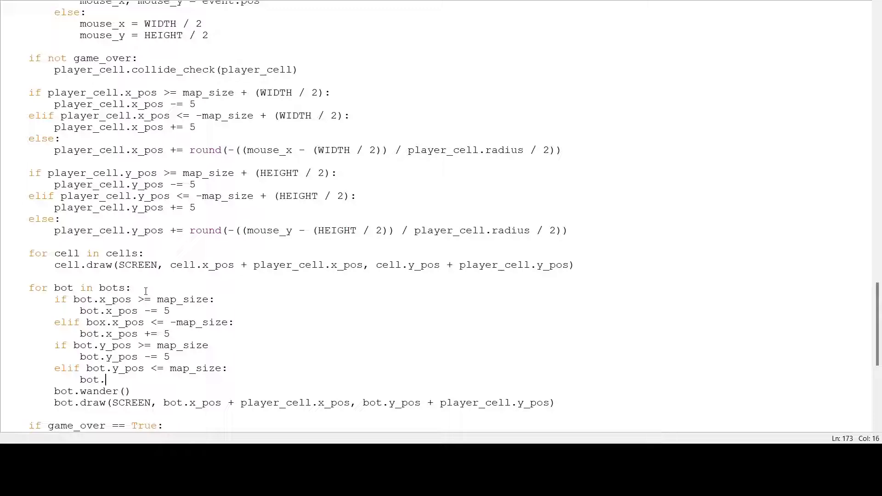
pyautogui.write('y_pos +=')
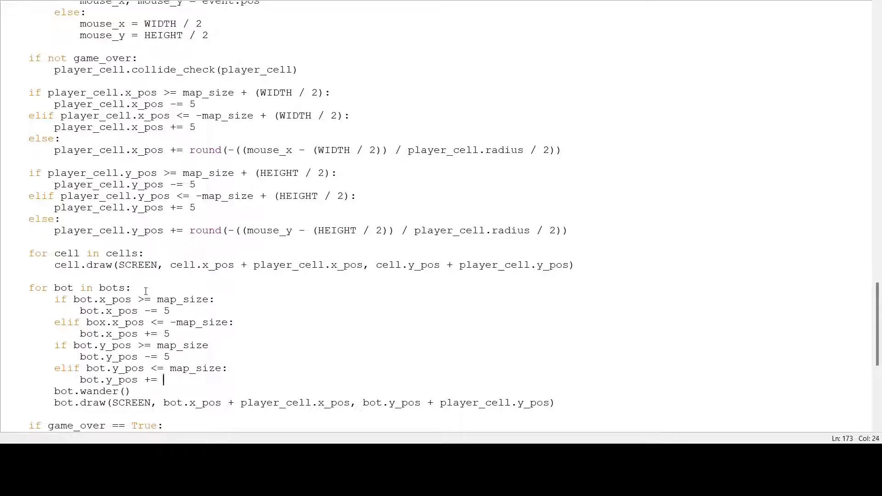
pyautogui.write('5')
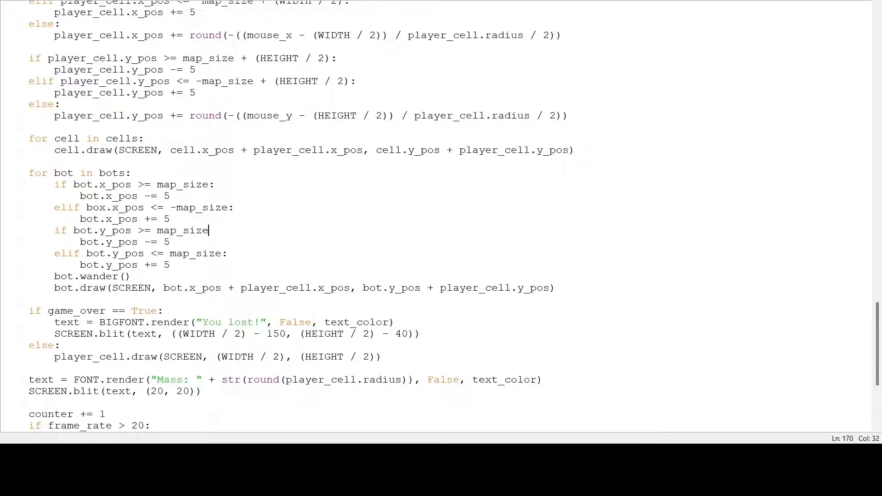
pyautogui.write(':')
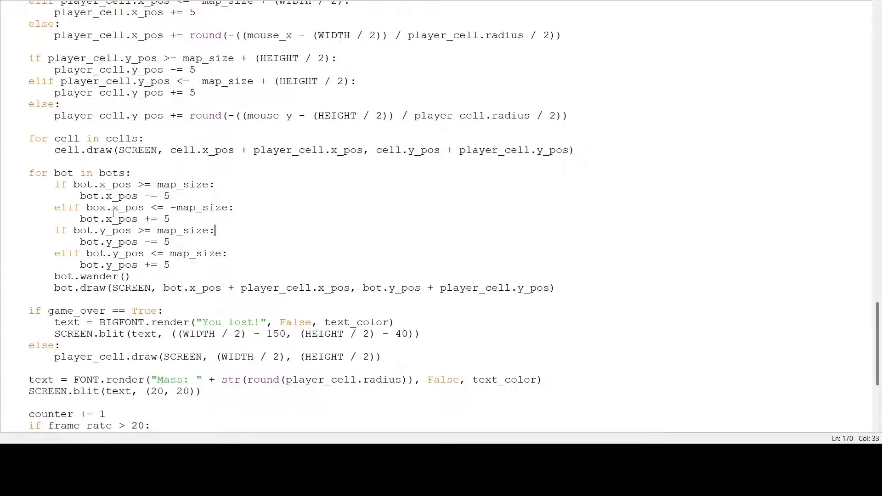